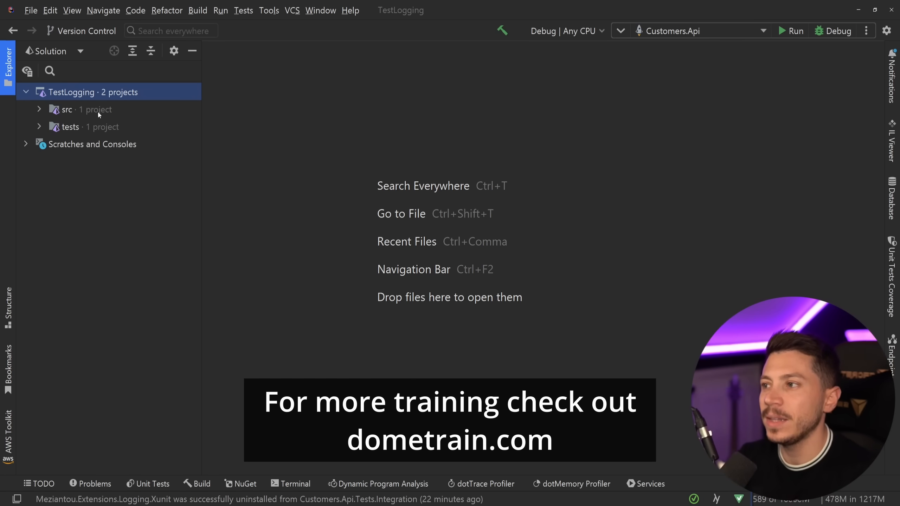
Open CustomerController.cs from Customers.Api Controllers and scroll through its create and get endpoints
click(39, 109)
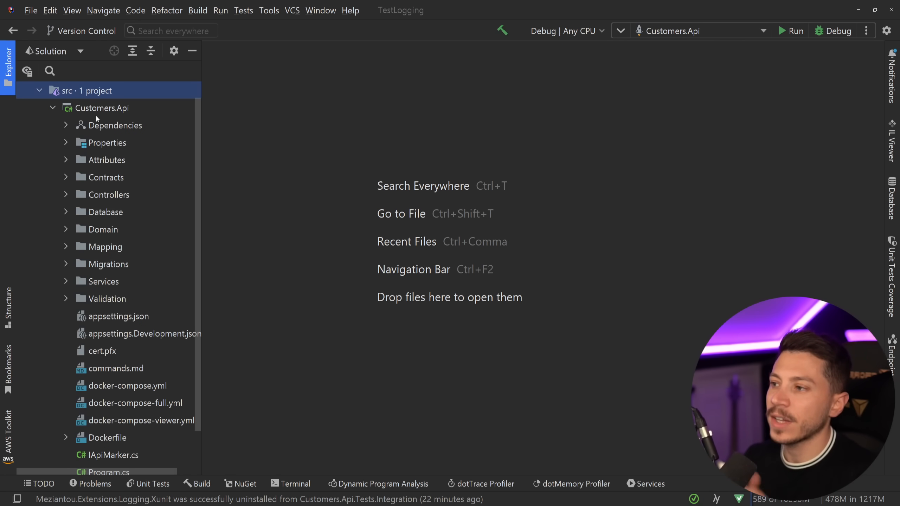
double_click(109, 194)
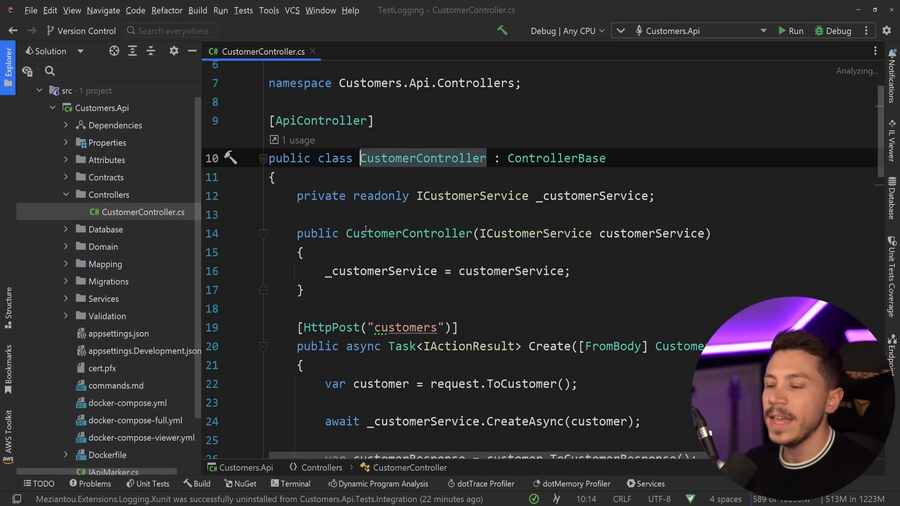
scroll(down, 3)
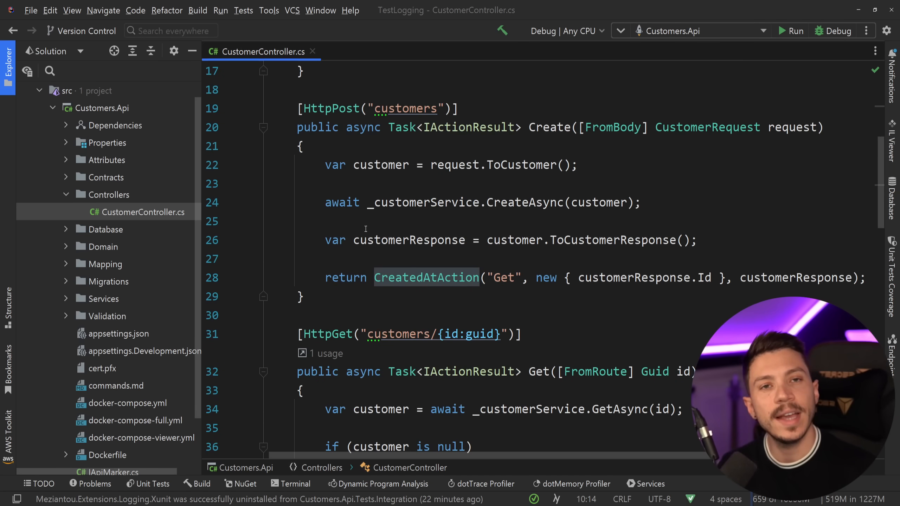
scroll(down, 3)
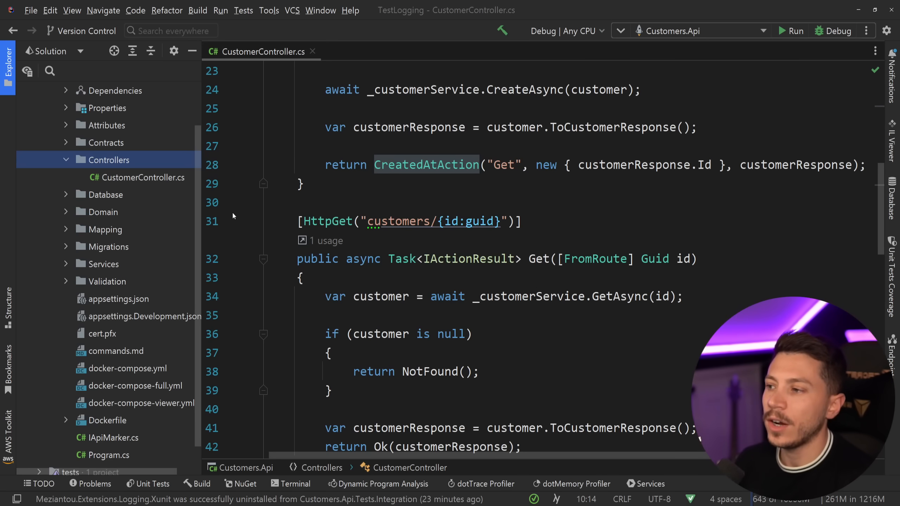
mouse_move(129, 249)
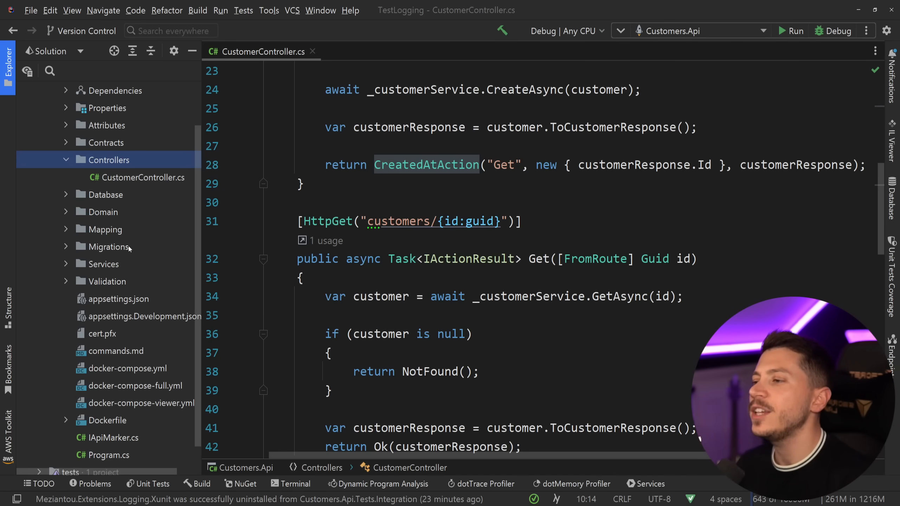
click(105, 264)
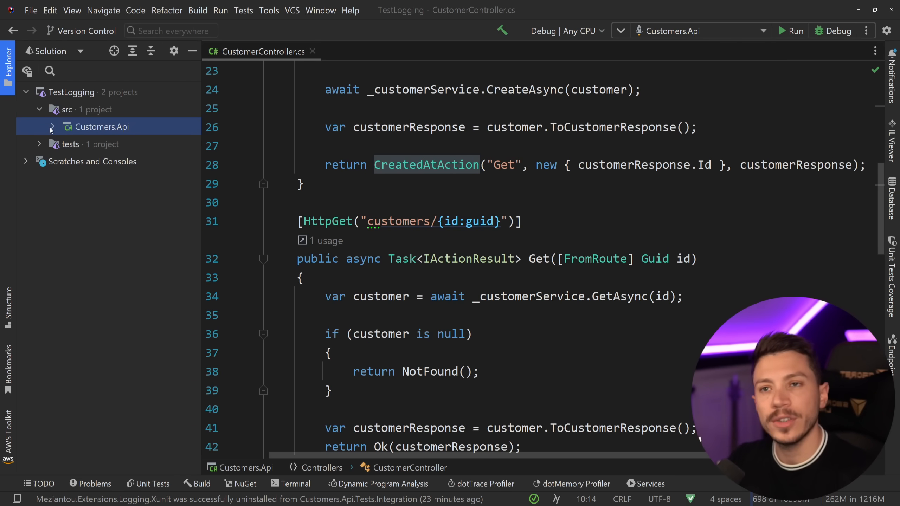
Open CustomerEndpointsTests.cs and scroll to the PostgreSQL container start in InitializeAsync
click(39, 145)
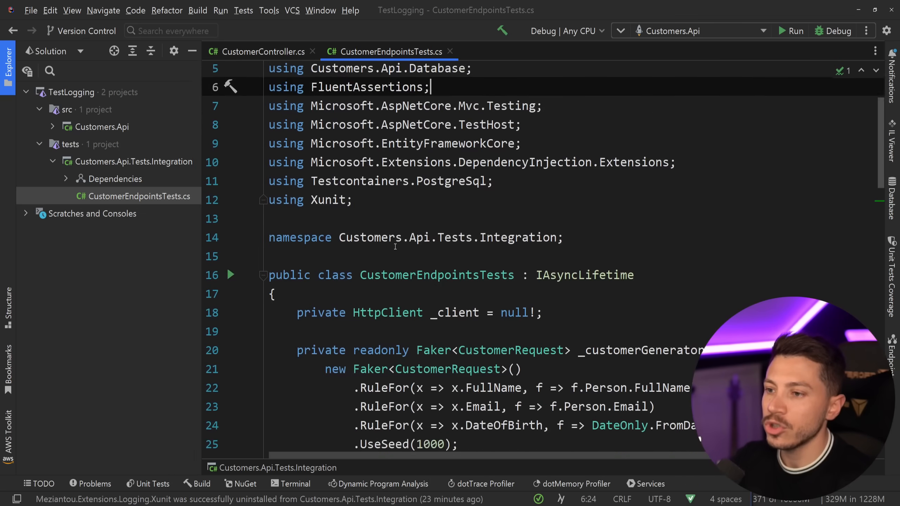
scroll(down, 3)
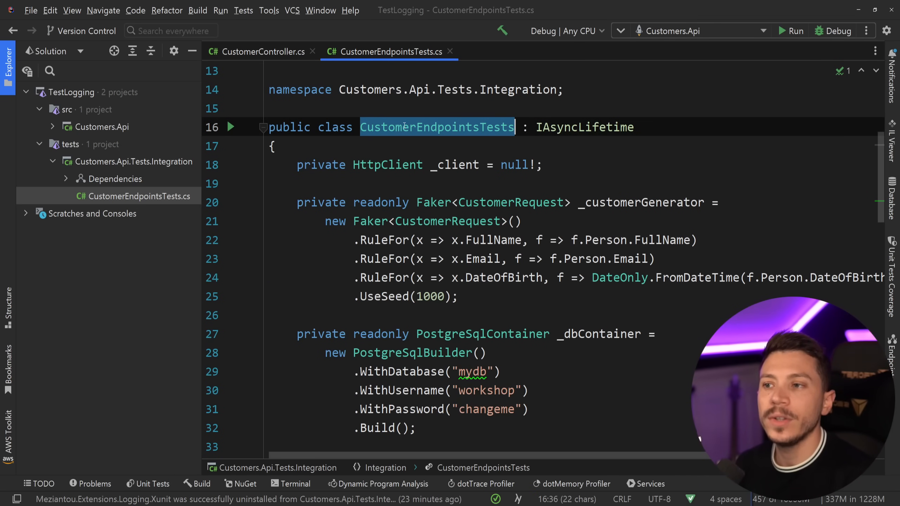
scroll(down, 3)
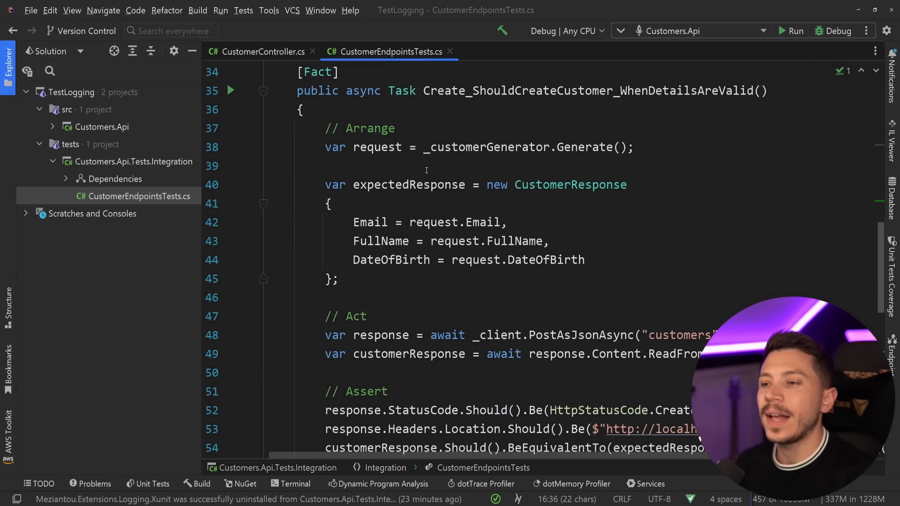
scroll(up, 3)
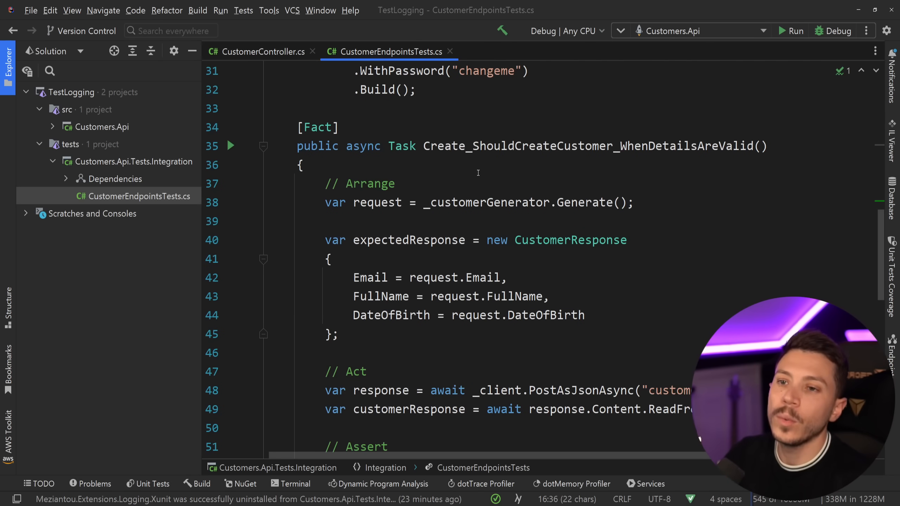
scroll(up, 3)
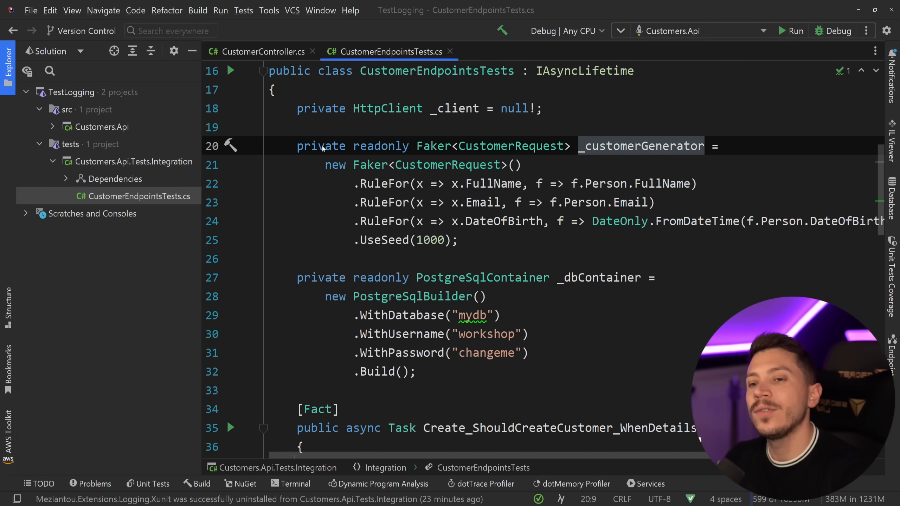
scroll(down, 3)
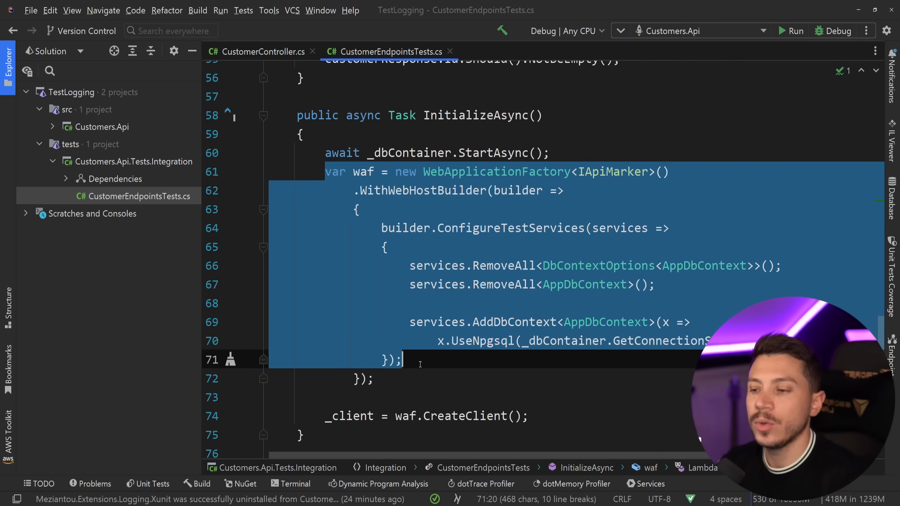
click(454, 285)
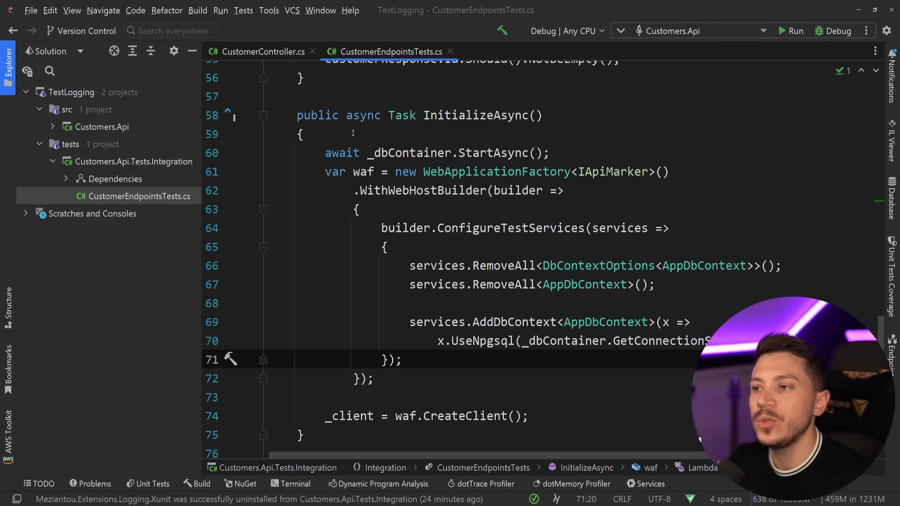
click(568, 153)
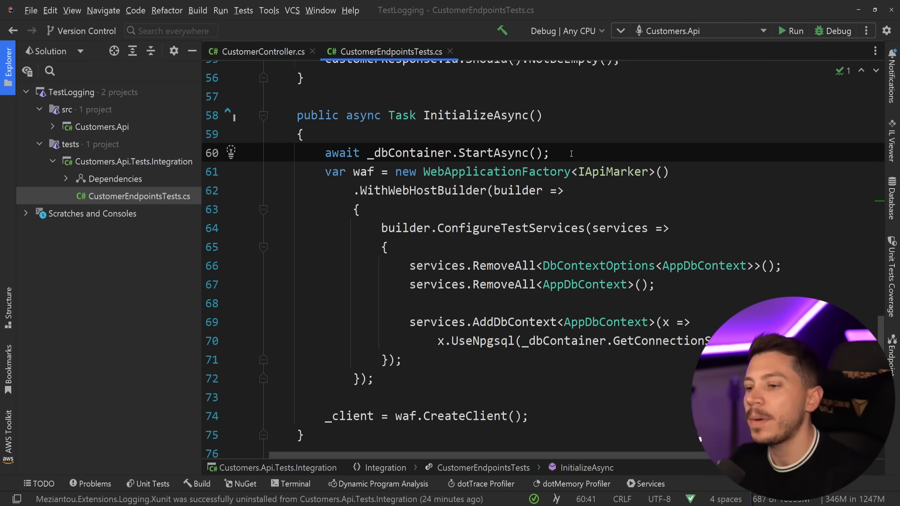
Run the CustomerEndpointsTests class from its gutter icon until the tests pass
scroll(up, 3)
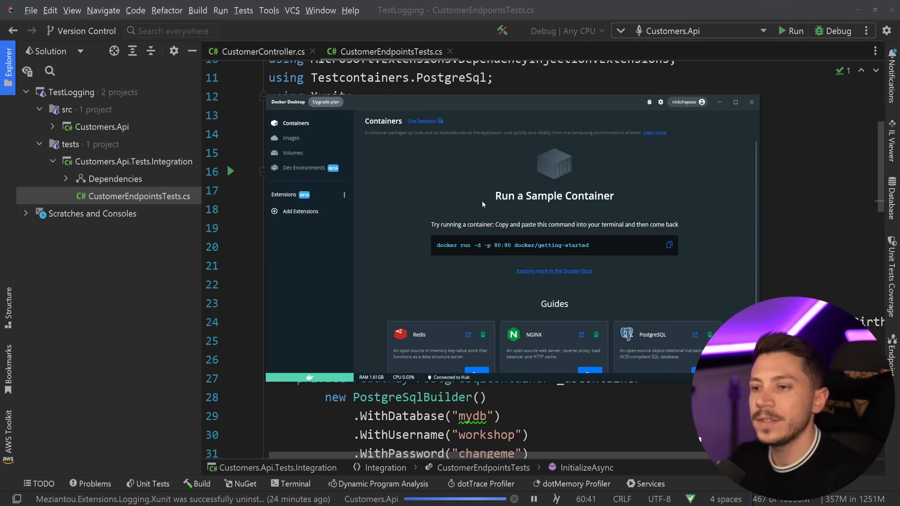
click(148, 484)
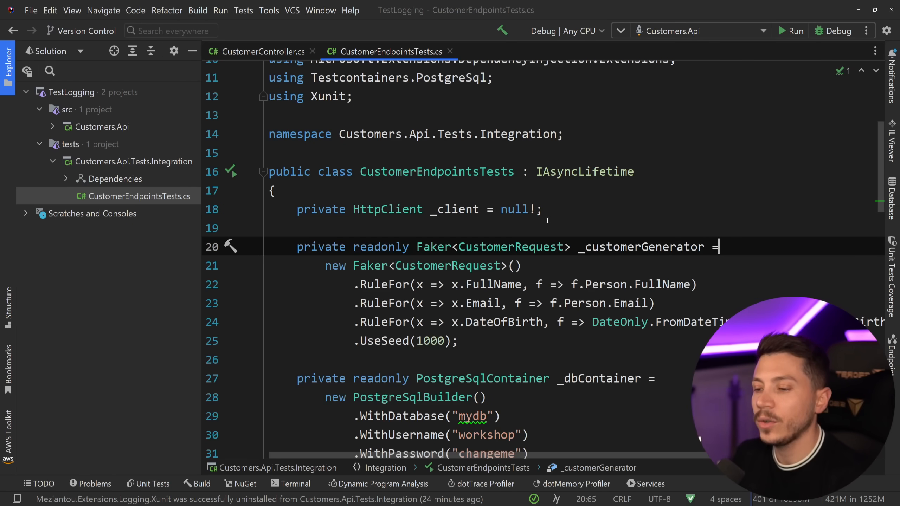
scroll(down, 3)
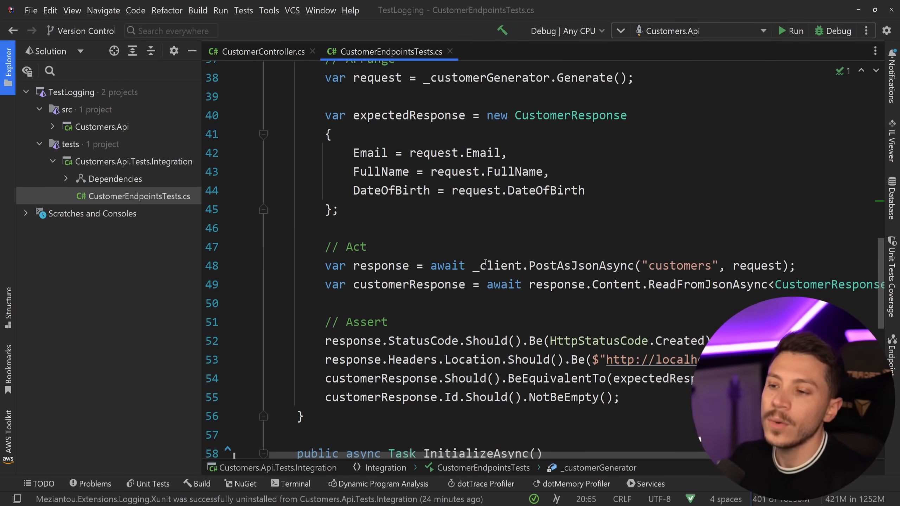
scroll(down, 3)
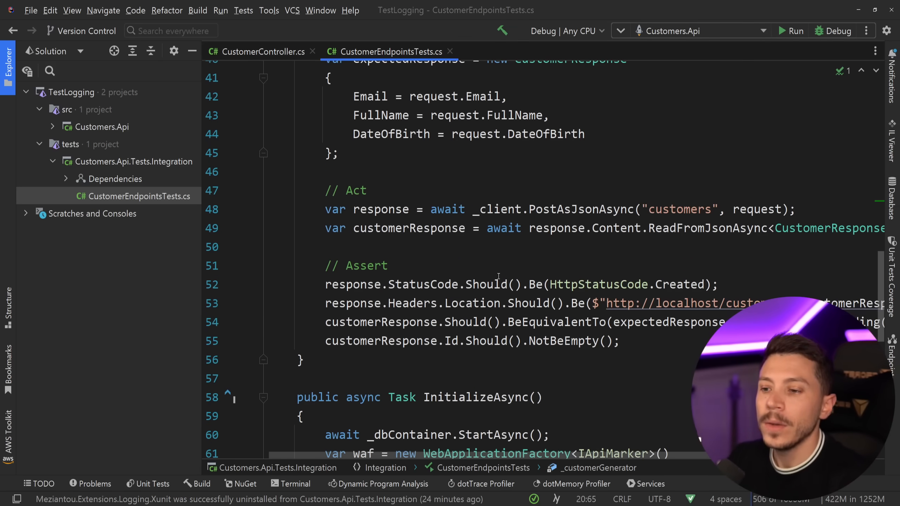
scroll(down, 3)
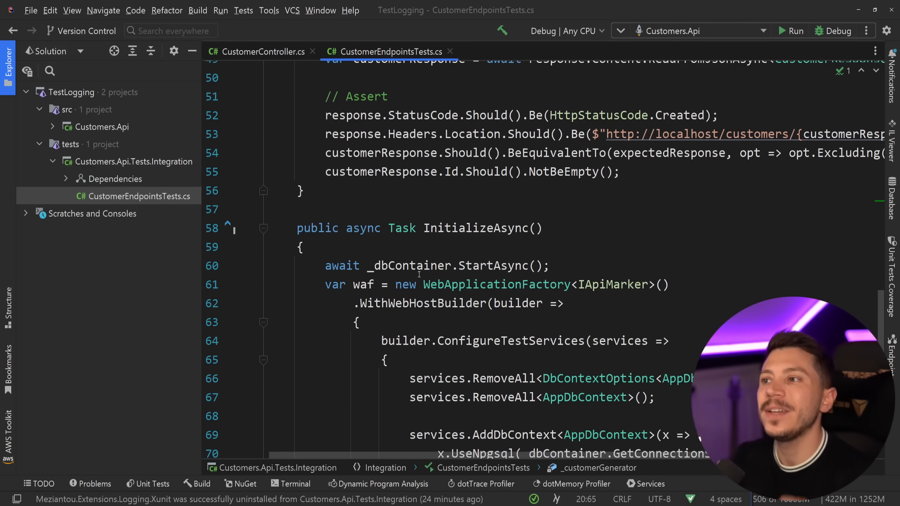
click(261, 52)
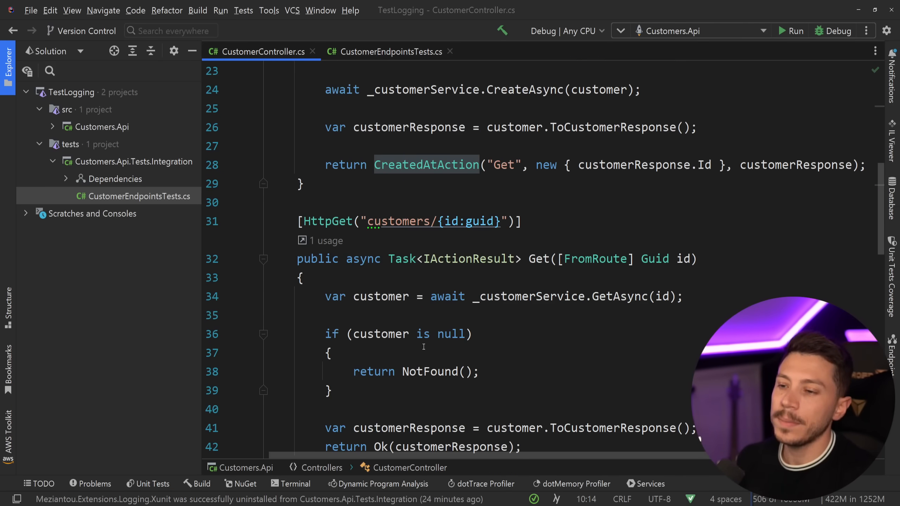
scroll(up, 3)
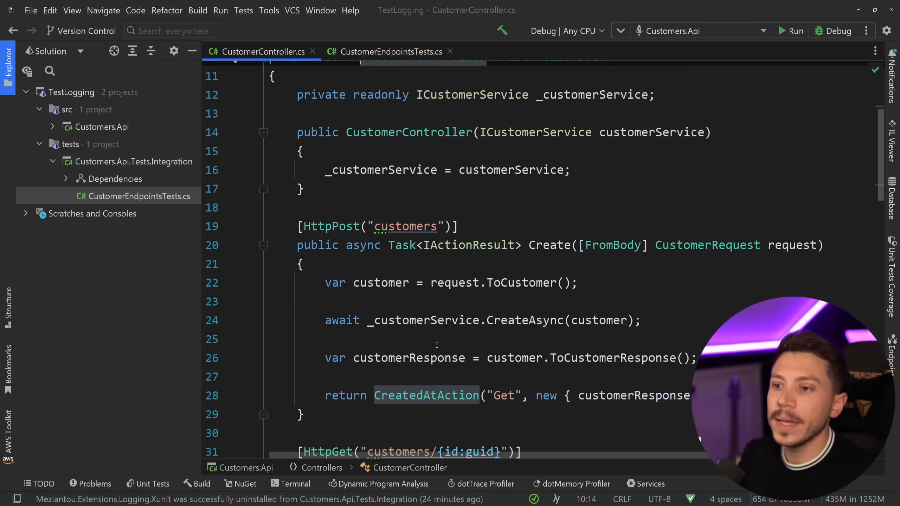
click(671, 315)
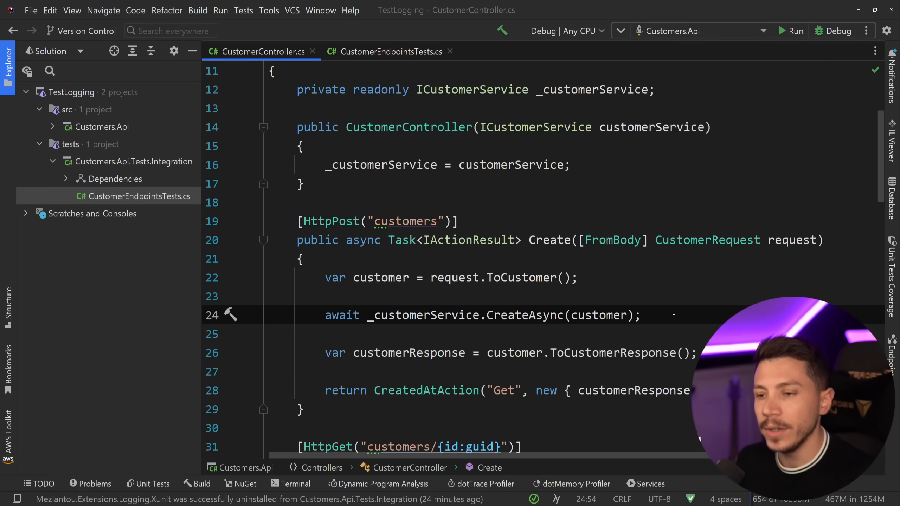
key(enter)
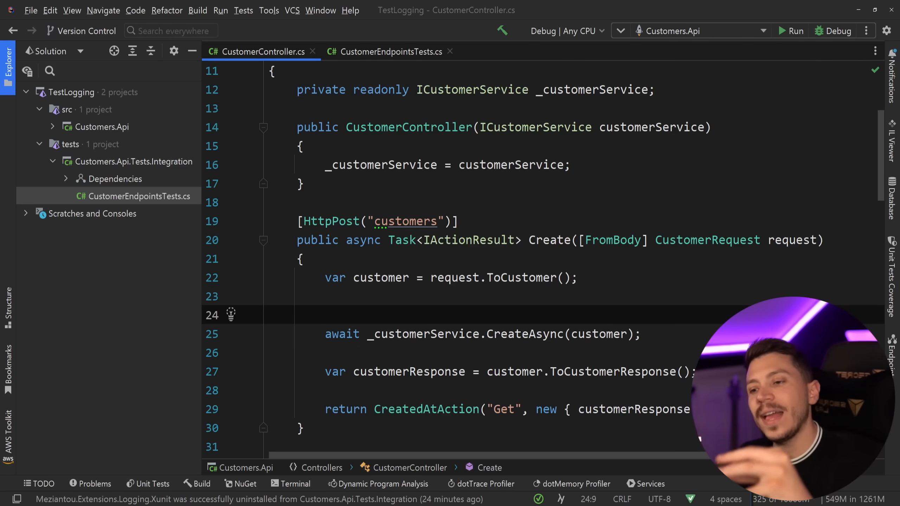
click(389, 52)
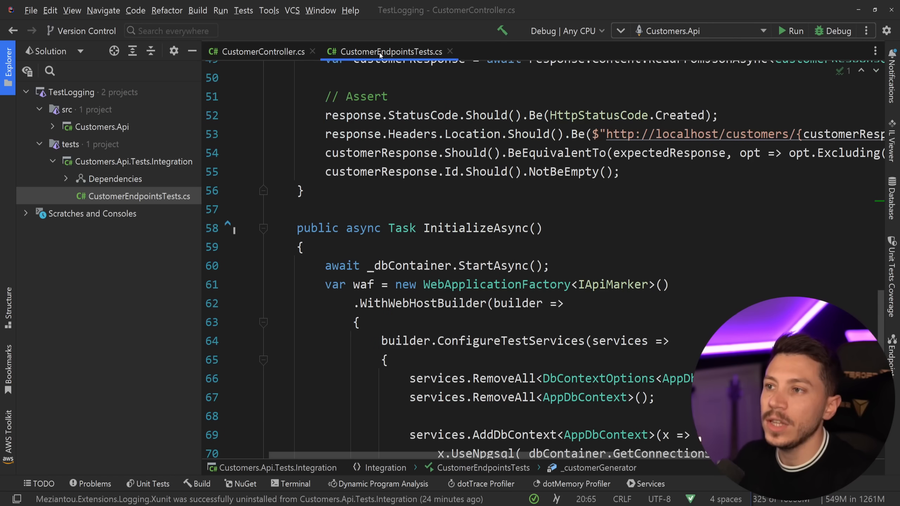
scroll(up, 3)
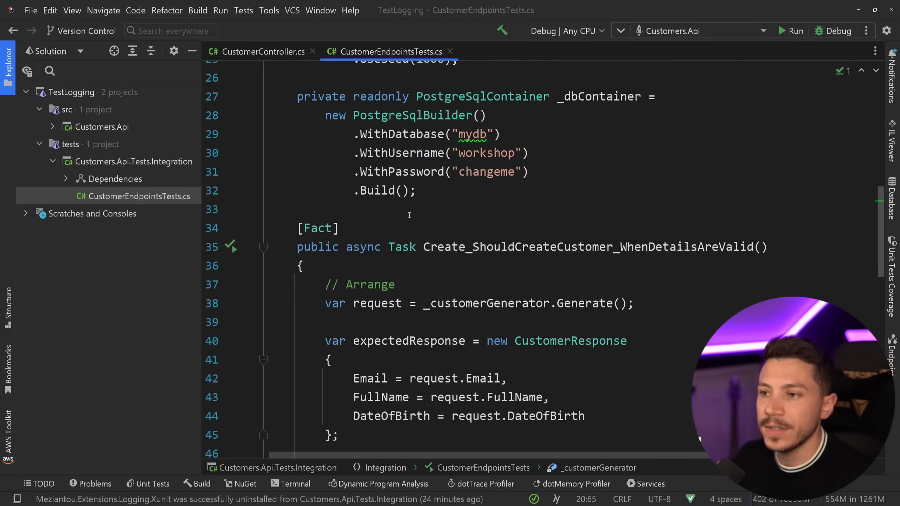
scroll(up, 3)
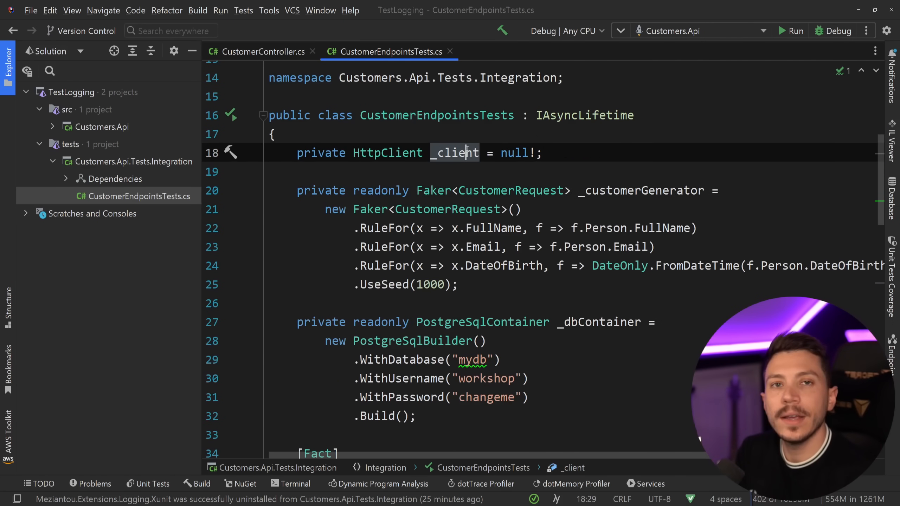
scroll(down, 3)
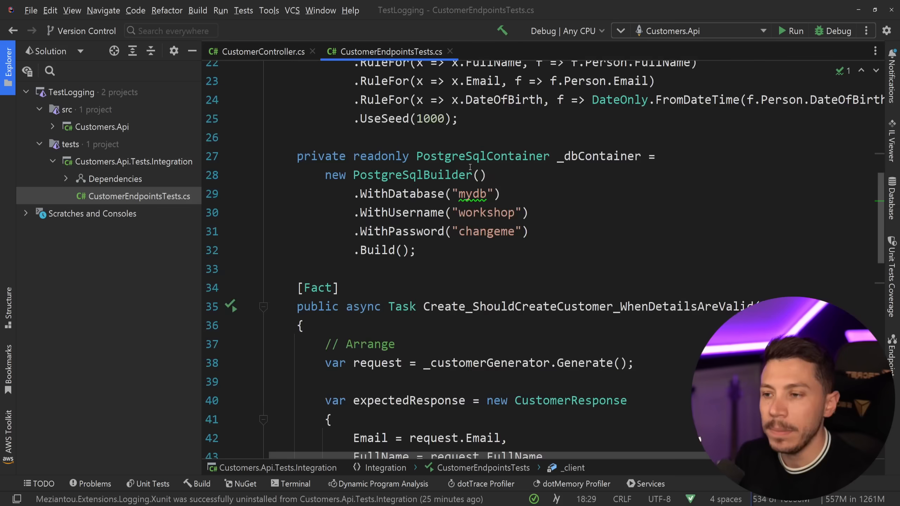
scroll(down, 3)
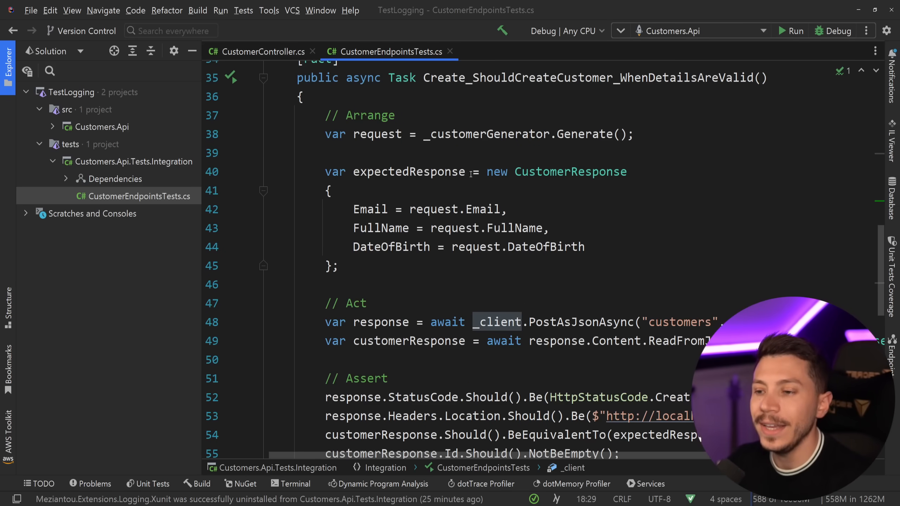
Add throw new Exception("Boom") to CustomerController's Create action, then return to CustomerEndpointsTests.cs
click(260, 51)
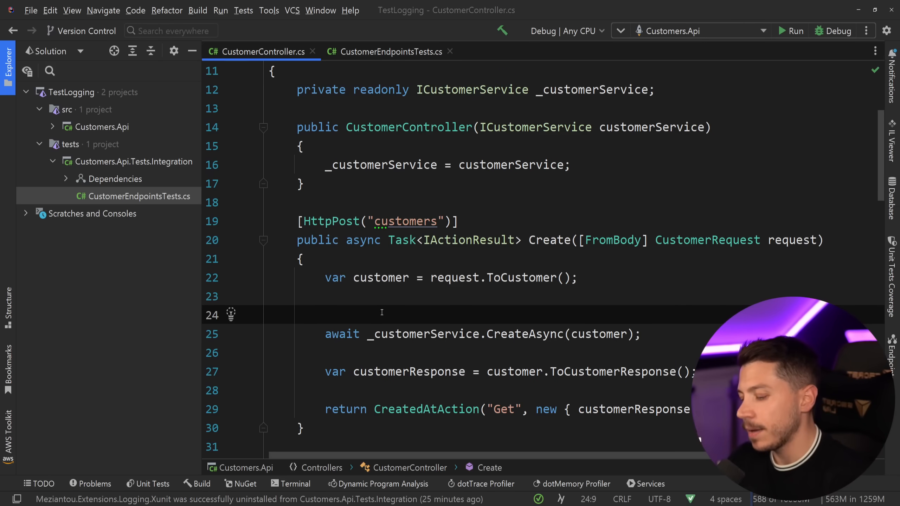
text(throw)
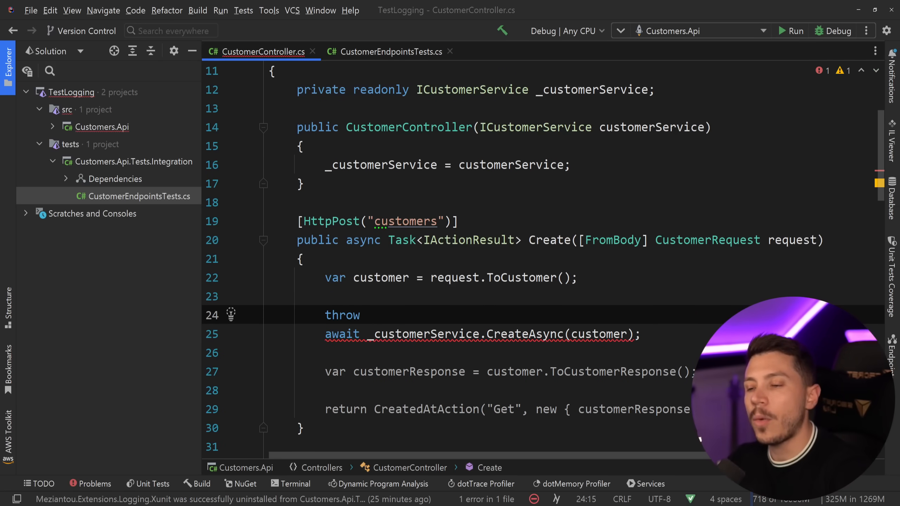
text(Exception)
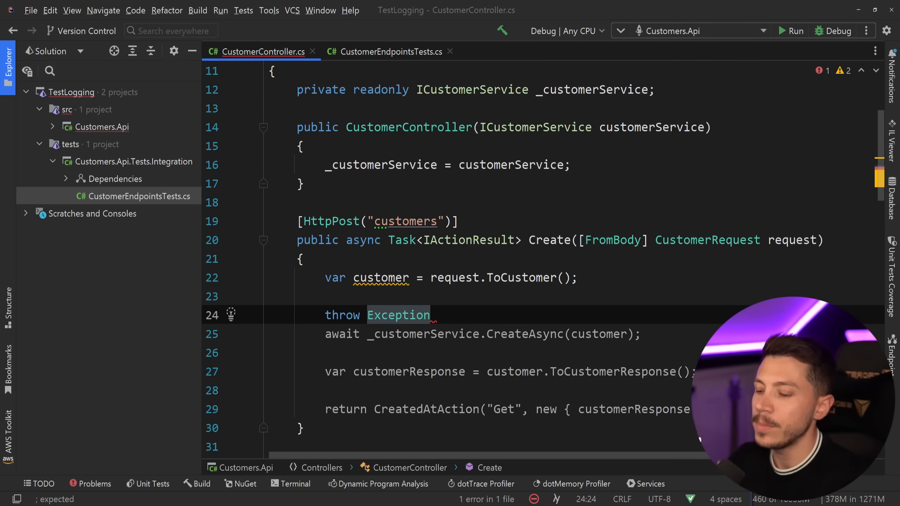
text(();)
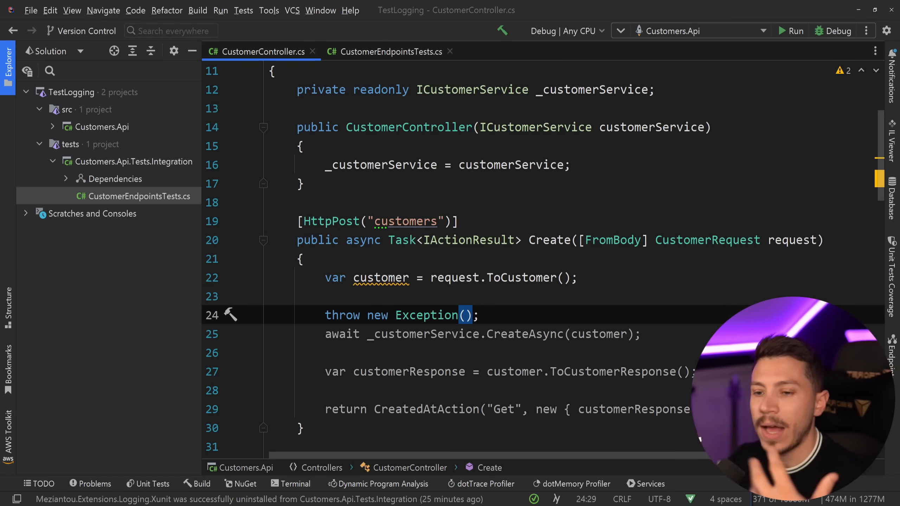
text("")
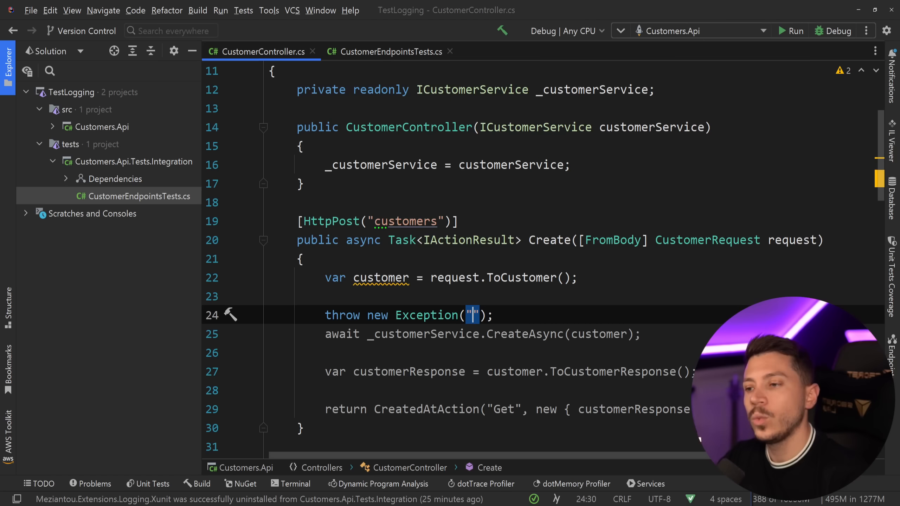
text(Bo)
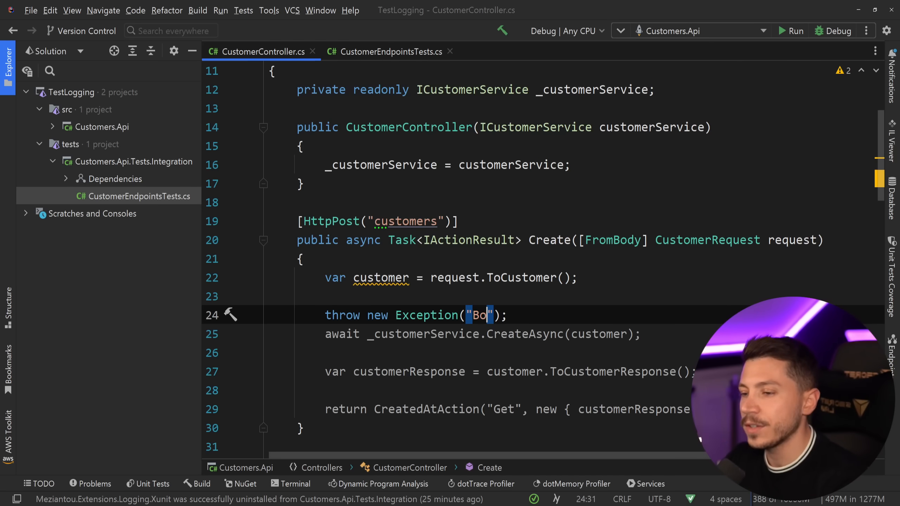
text(om)
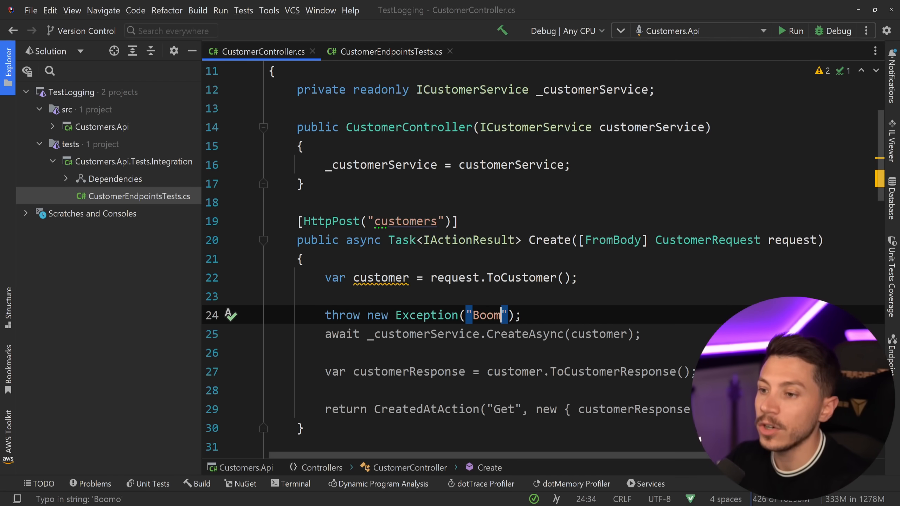
click(391, 51)
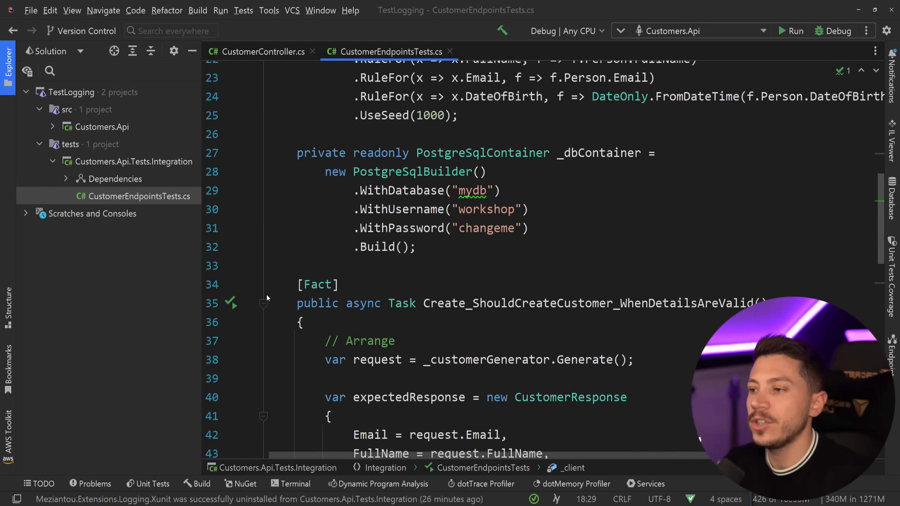
scroll(down, 3)
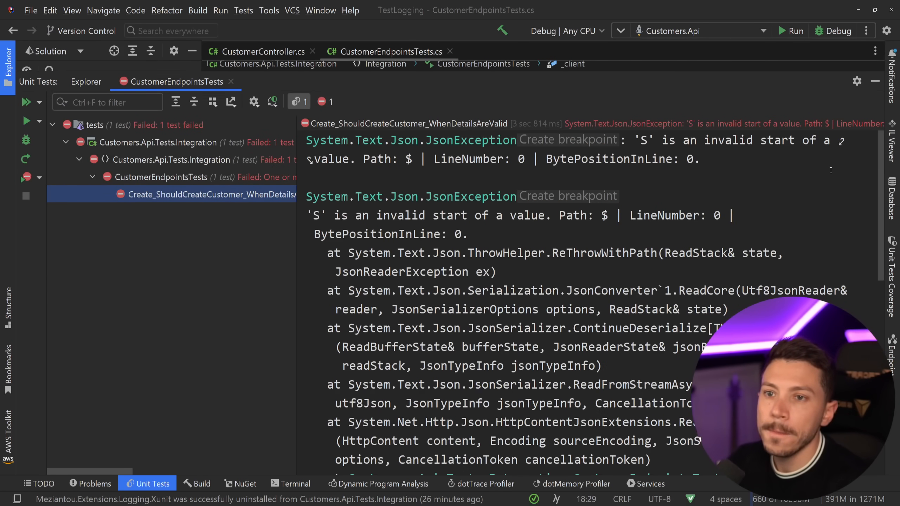
mouse_move(381, 181)
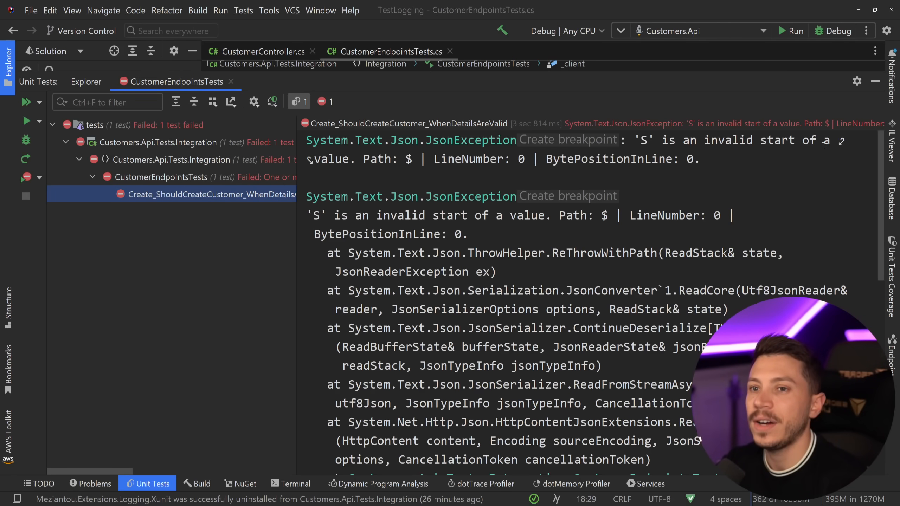
Inspect the failing test's JsonException about an invalid start of a value
double_click(332, 159)
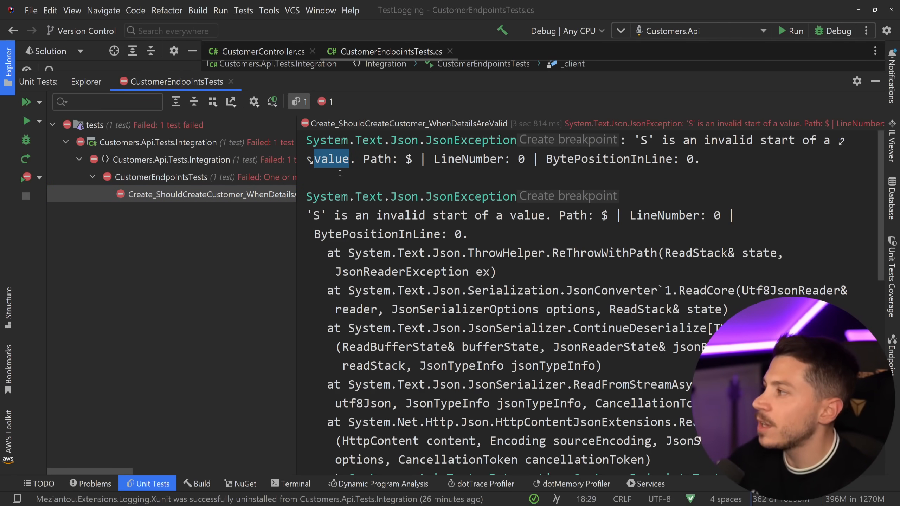
mouse_move(343, 175)
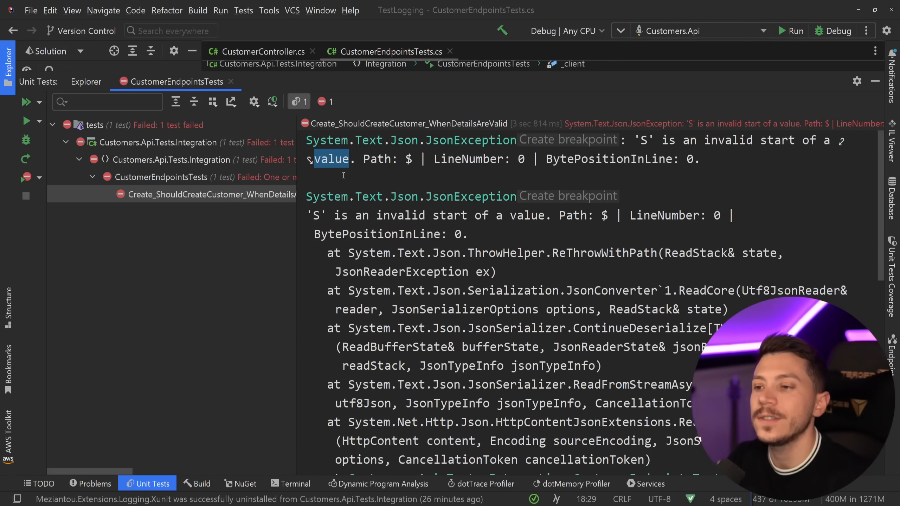
scroll(down, 3)
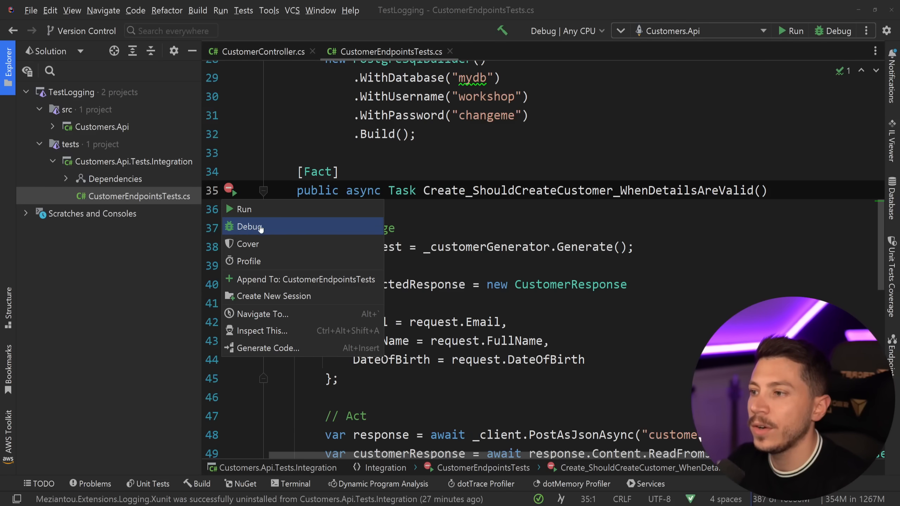
Debug the create-customer test, step over the throw to raise Boom, then resume to finish
click(250, 227)
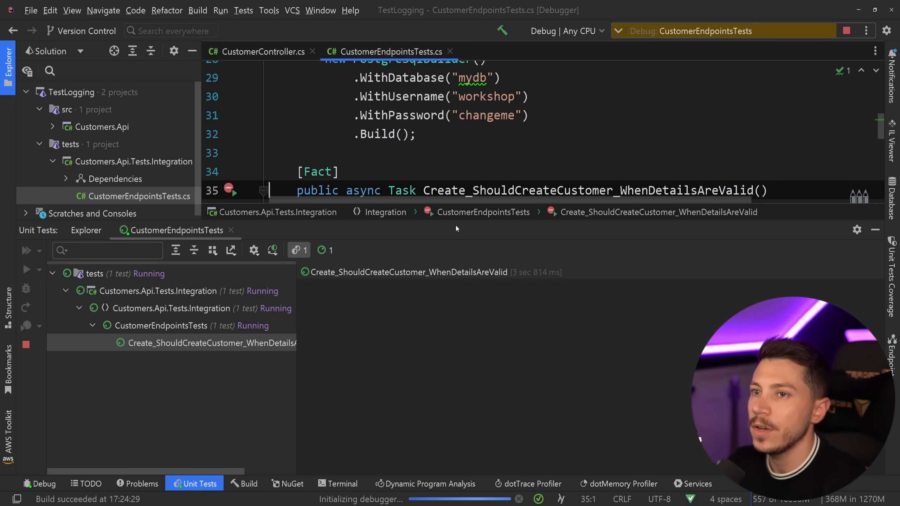
scroll(down, 3)
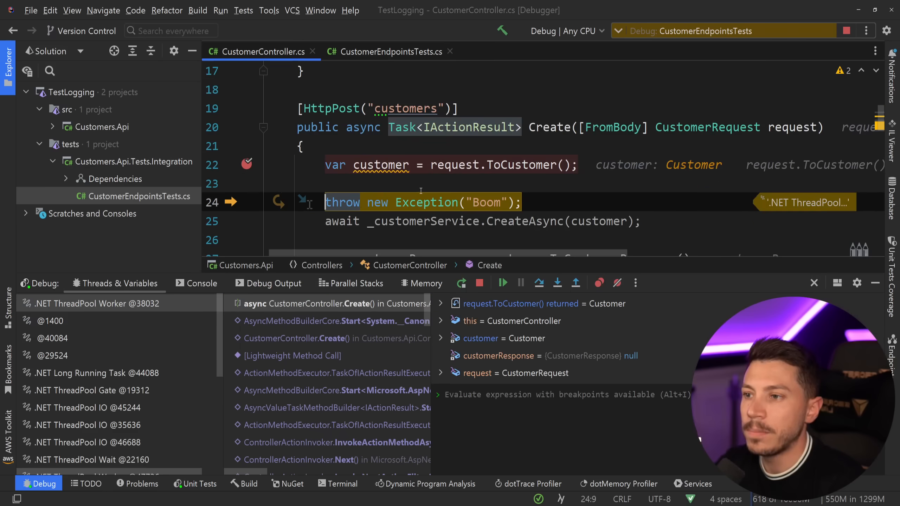
click(501, 283)
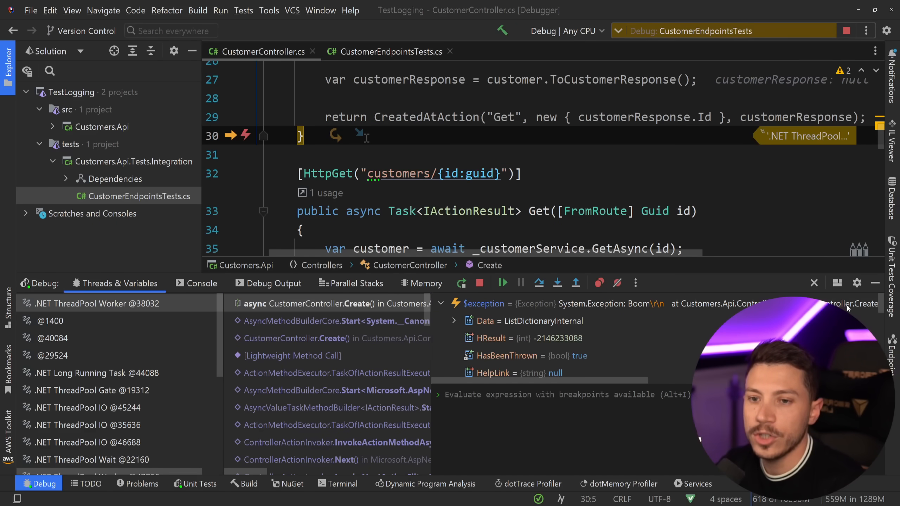
click(440, 304)
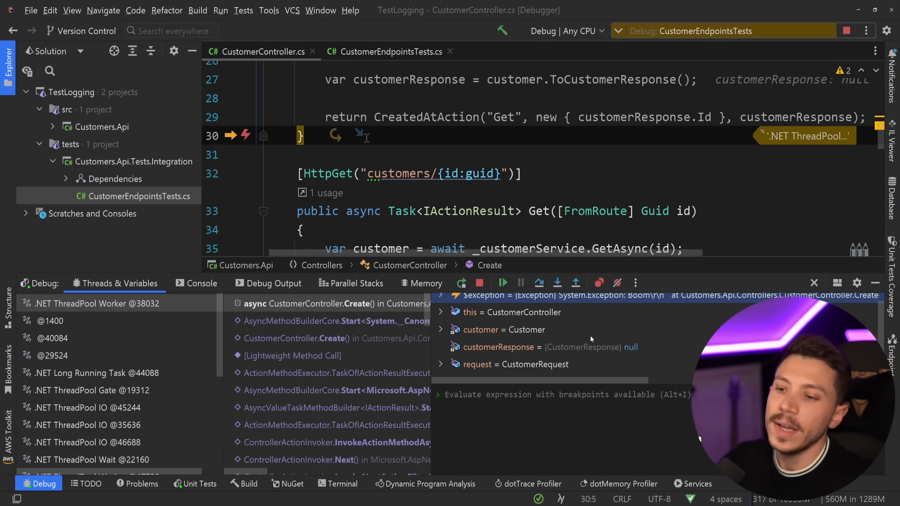
click(501, 282)
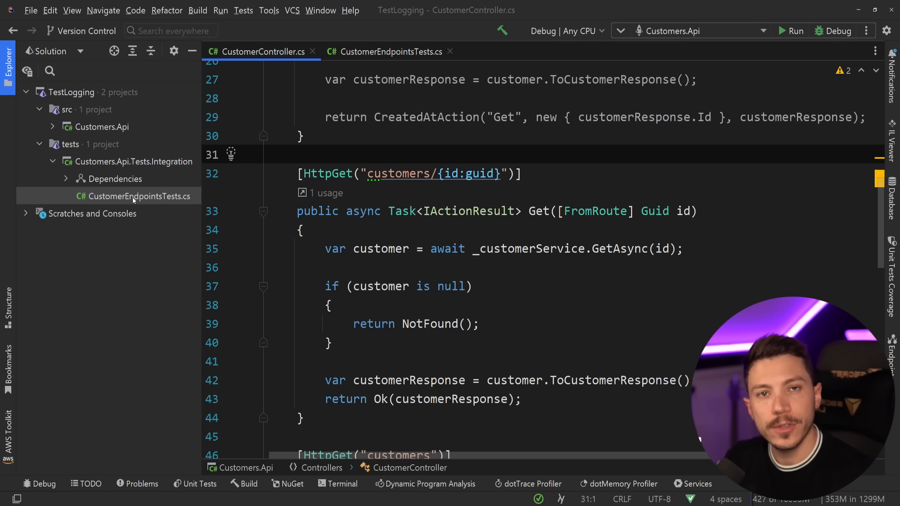
Return to CustomerEndpointsTests.cs and open the Customers.Api.Tests.Integration Dependencies context menu
click(269, 154)
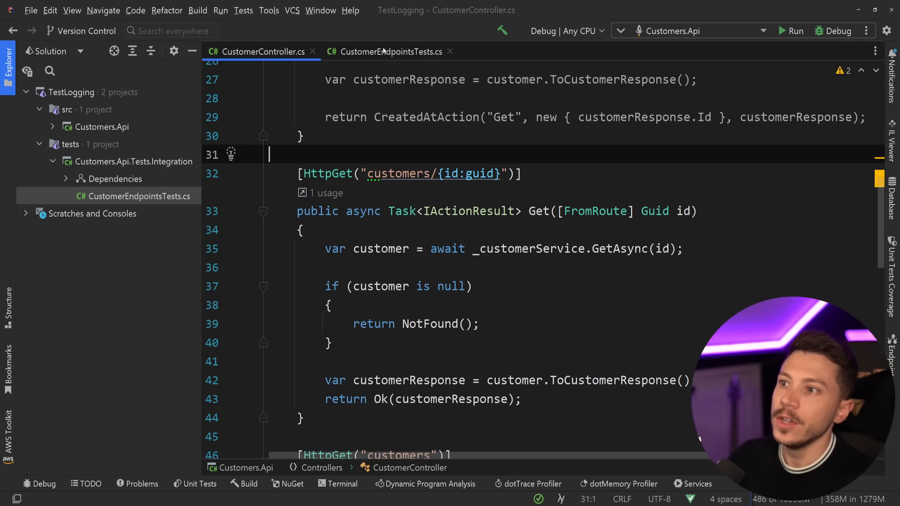
click(388, 51)
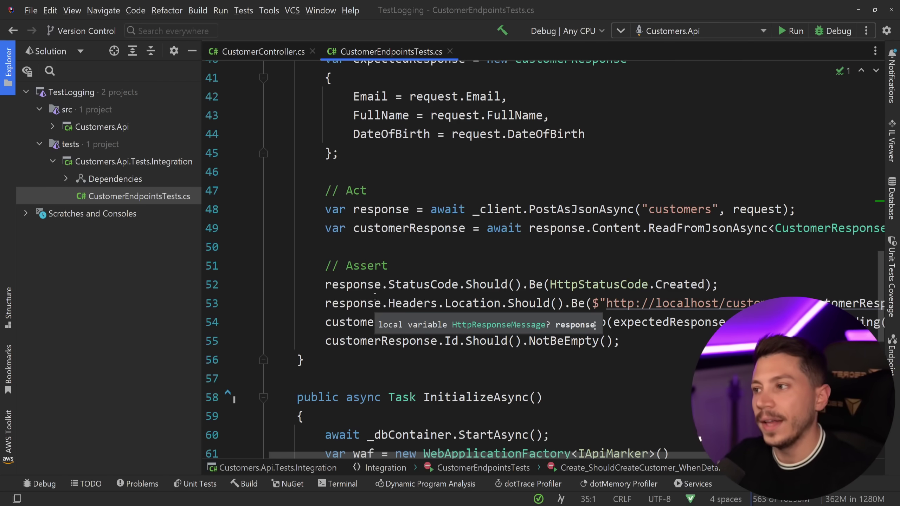
right_click(115, 178)
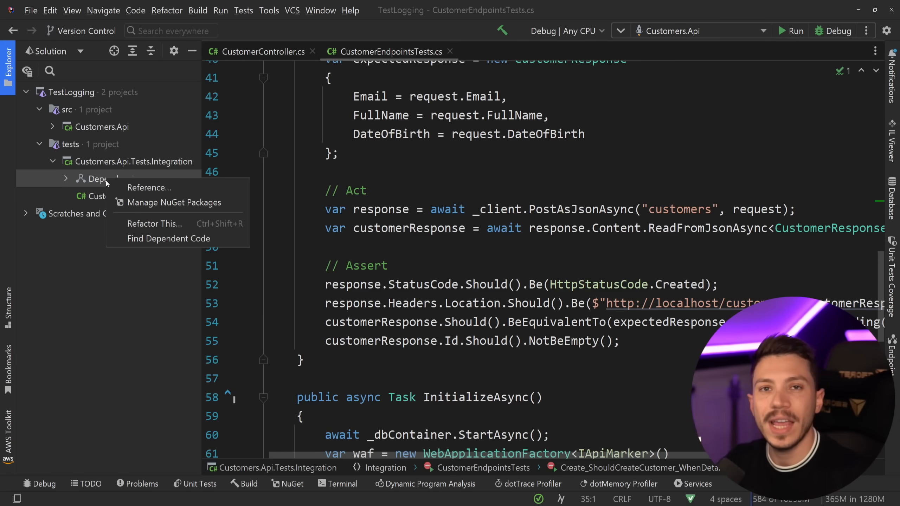
Choose Manage NuGet Packages for Customers.Api.Tests.Integration
click(174, 202)
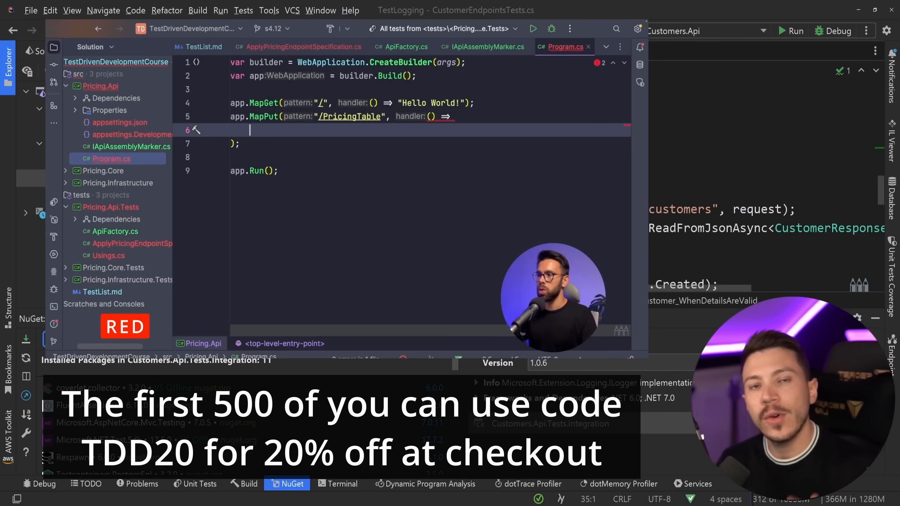
text(Results.Problem();)
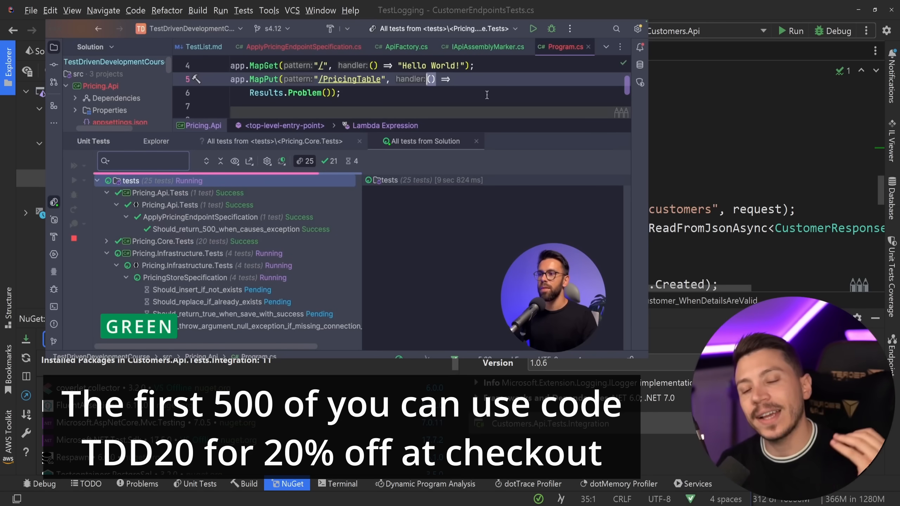
click(202, 47)
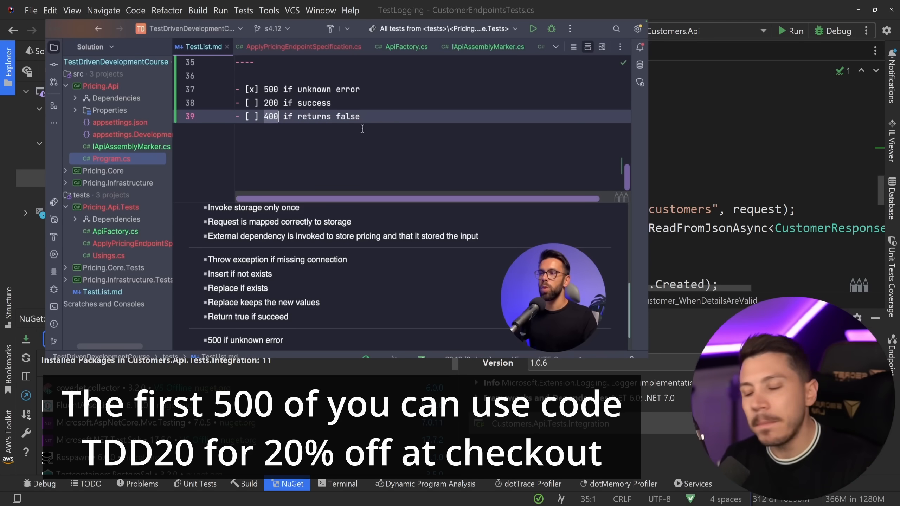
click(298, 46)
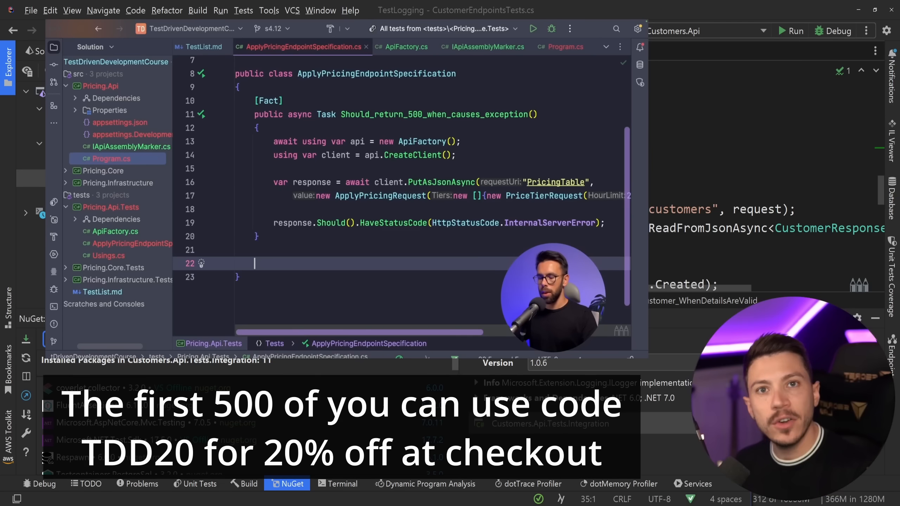
text([Fact])
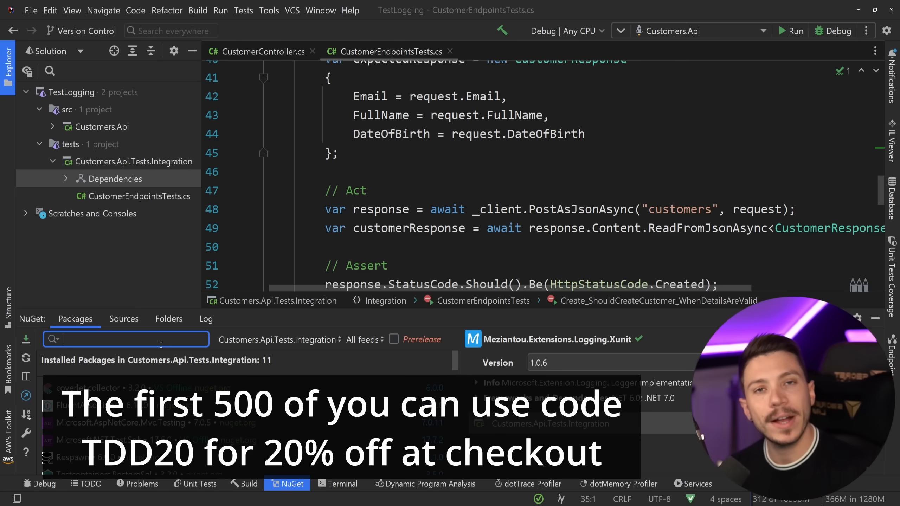
Search NuGet for Meziantou.Extensions.Logging.Xunit and install it into the integration tests
text(eziantou.Extensions.Logging.Xunit)
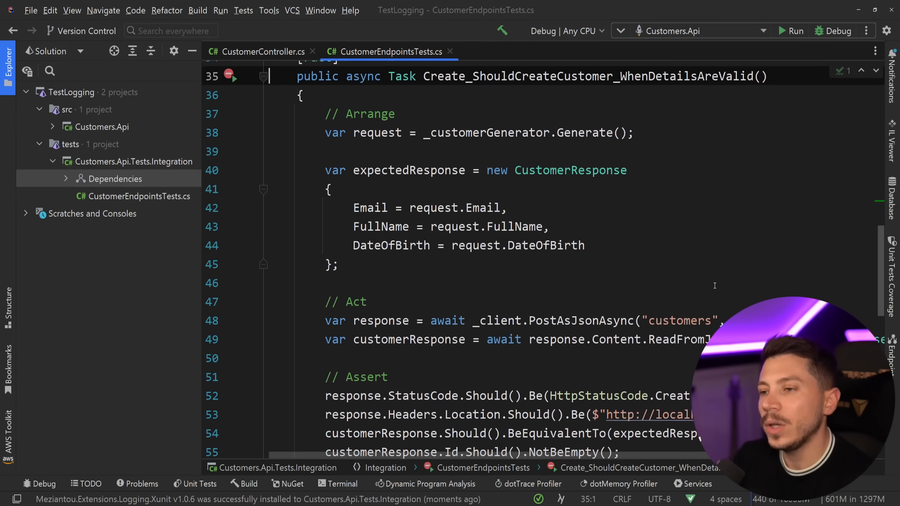
scroll(up, 3)
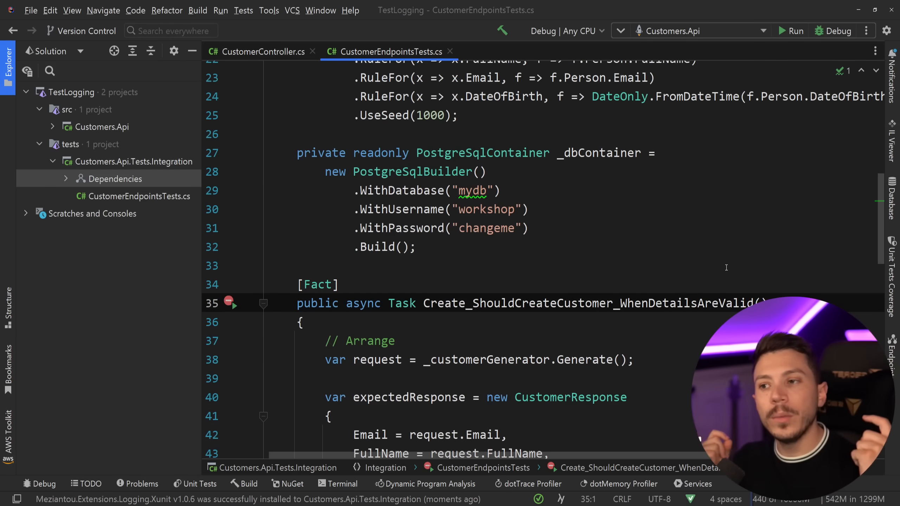
scroll(up, 3)
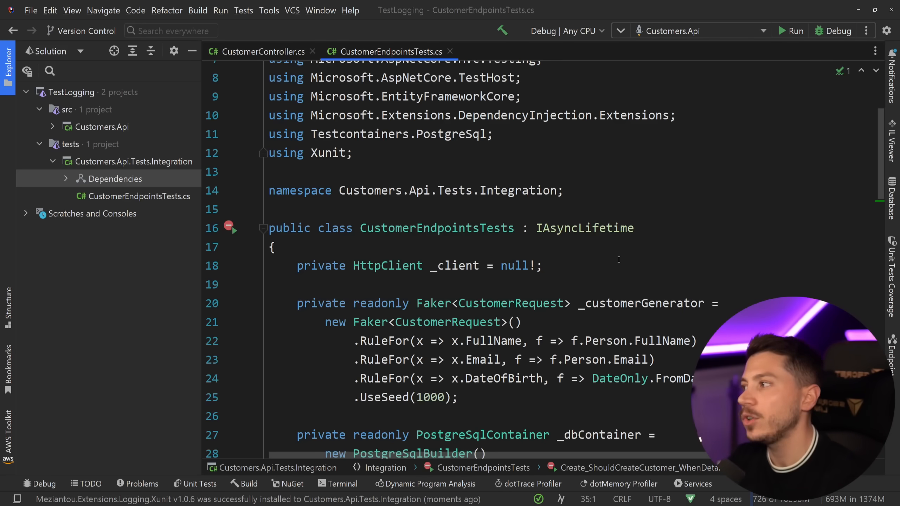
scroll(down, 3)
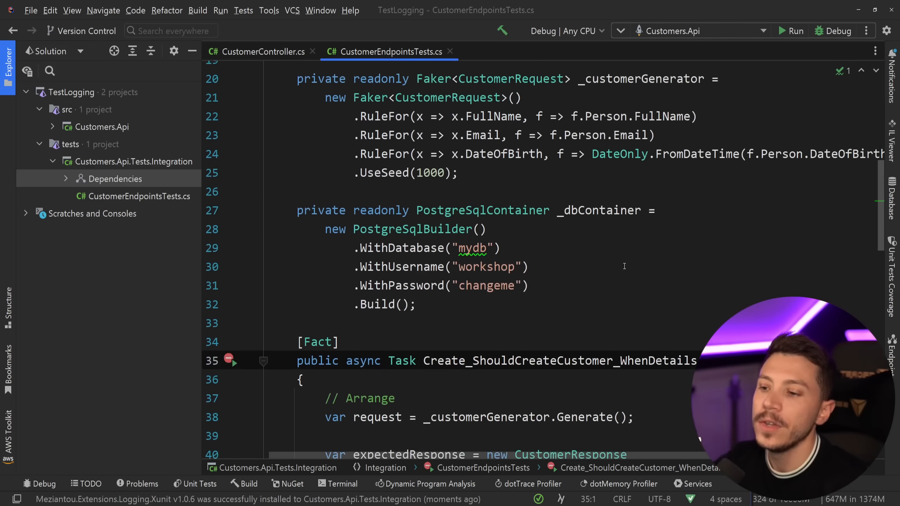
scroll(down, 3)
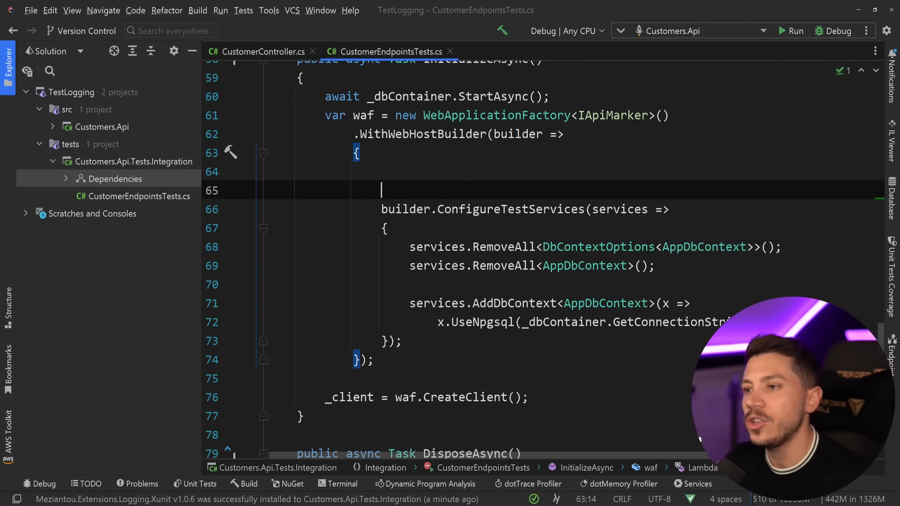
Add builder.ConfigureLogging calling x.ClearProviders() and AddSingleton<ILoggerProvider>(new XUnitLoggerProvider())
text(builder.ConfigureLogging(x =>)
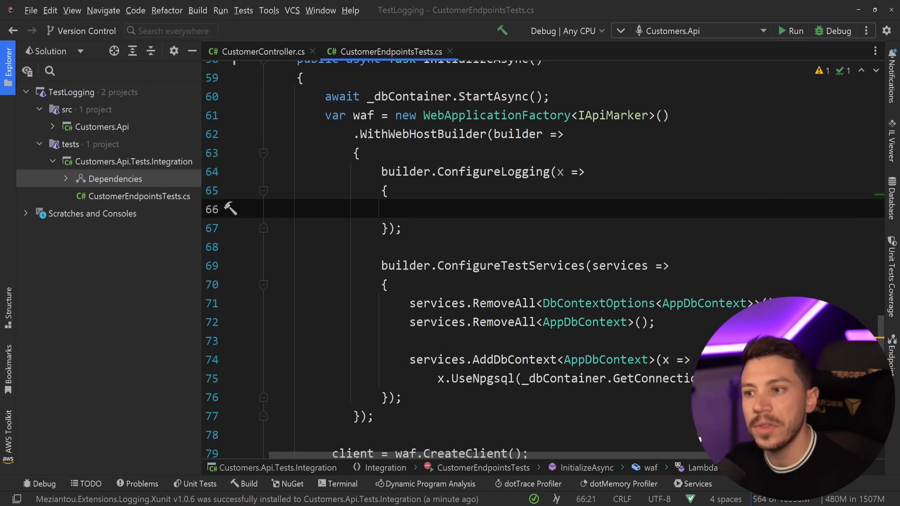
text(x.)
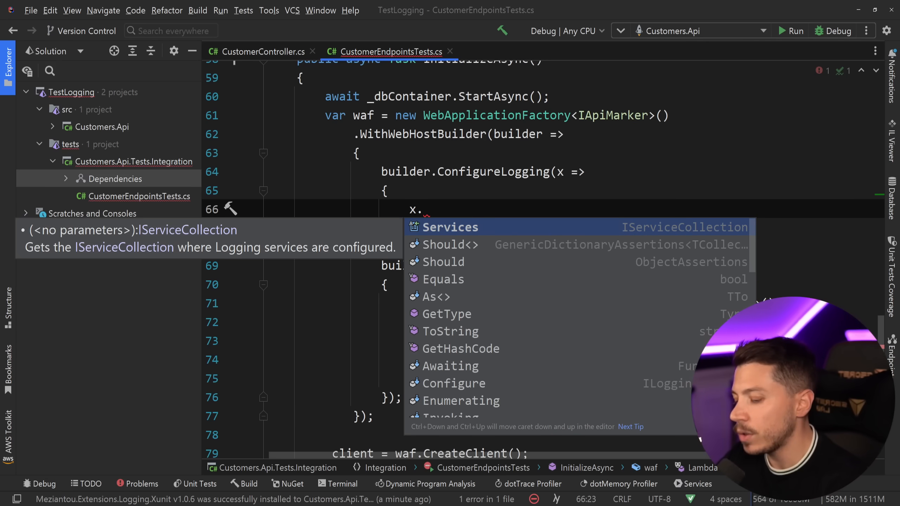
text(ClearProviders();)
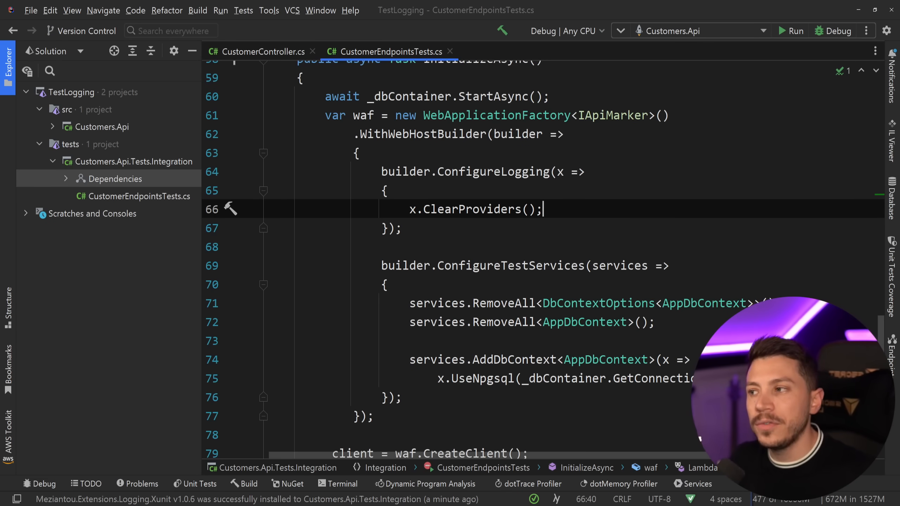
text(x)
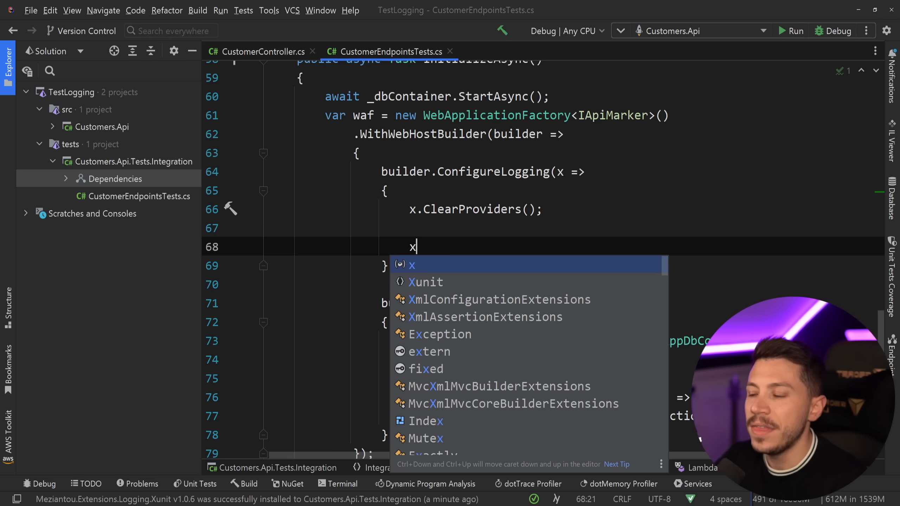
text(.Services)
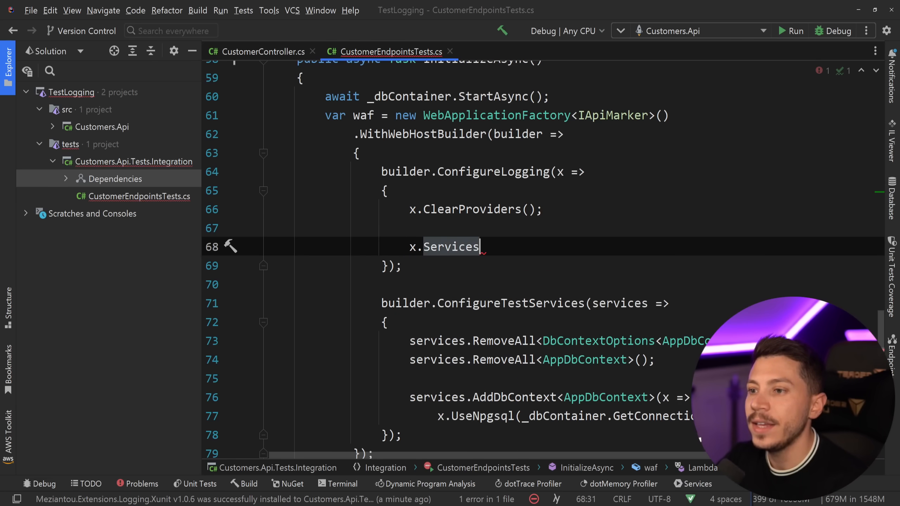
text(.AddSingleton<ILoggerProvider>()
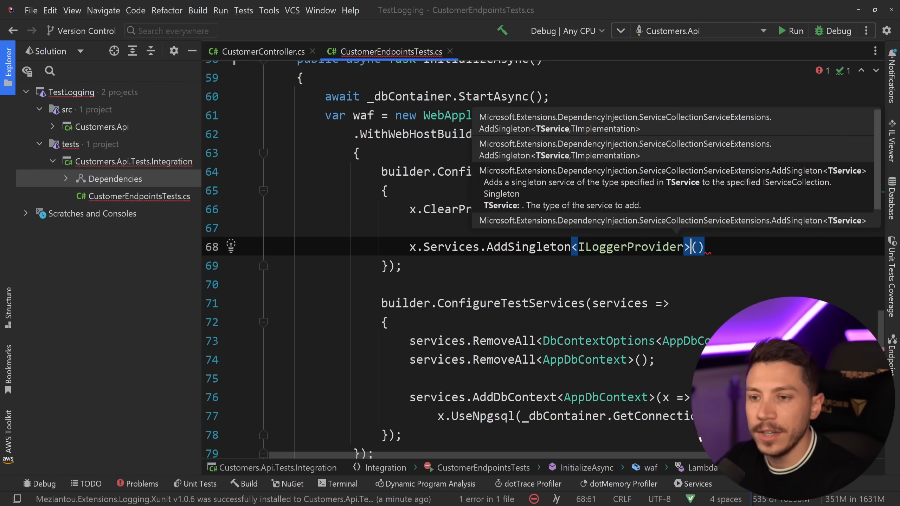
text(new)
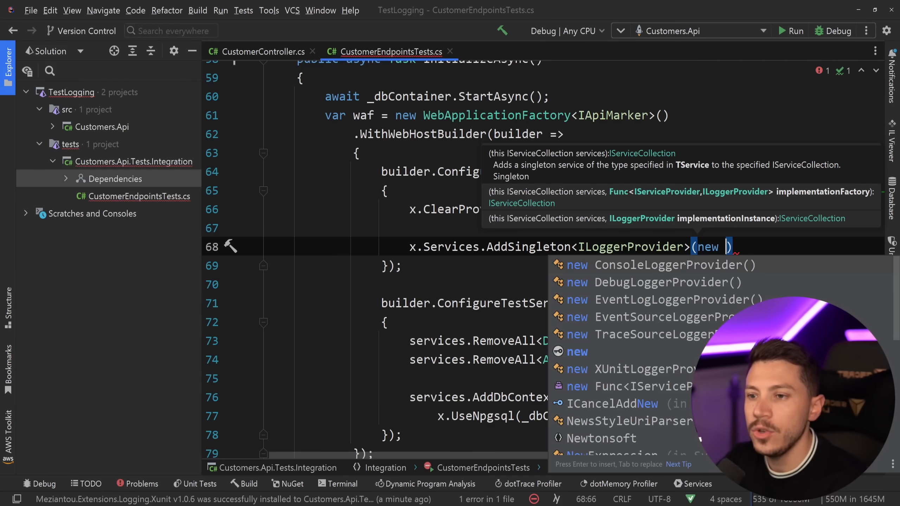
click(624, 369)
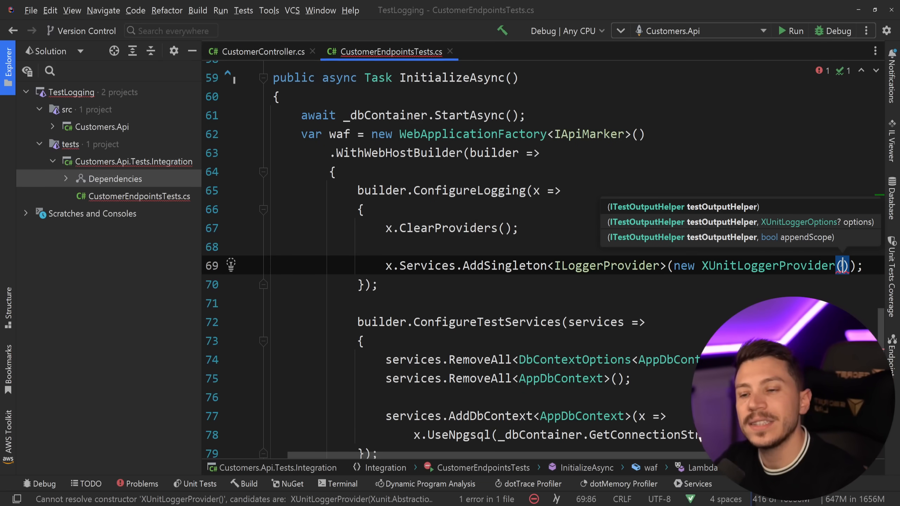
scroll(up, 3)
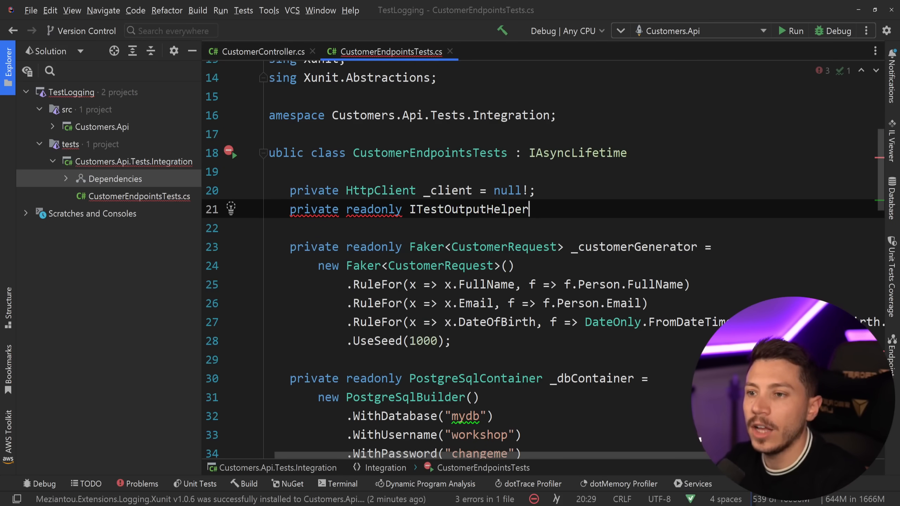
Store ITestOutputHelper in a _testOutputHelper field, pass it to XUnitLoggerProvider, and rerun the test
text(testOutputHelper;)
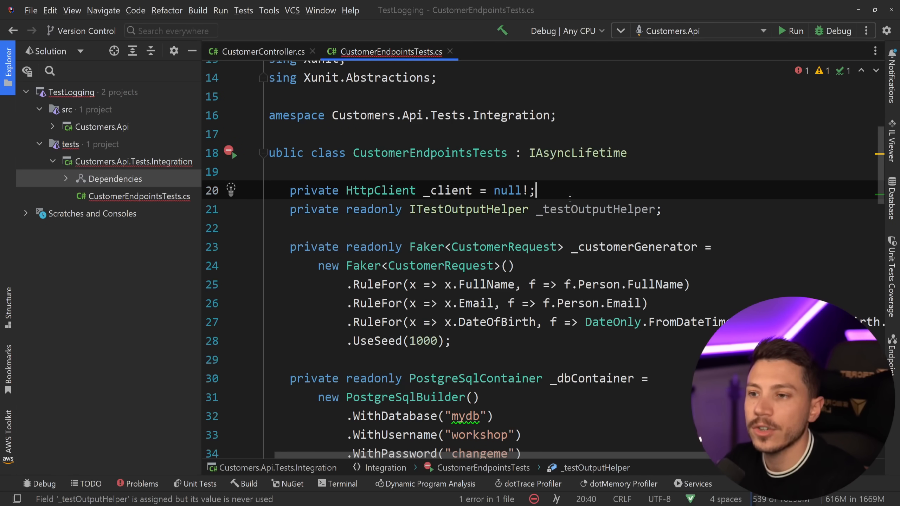
scroll(down, 3)
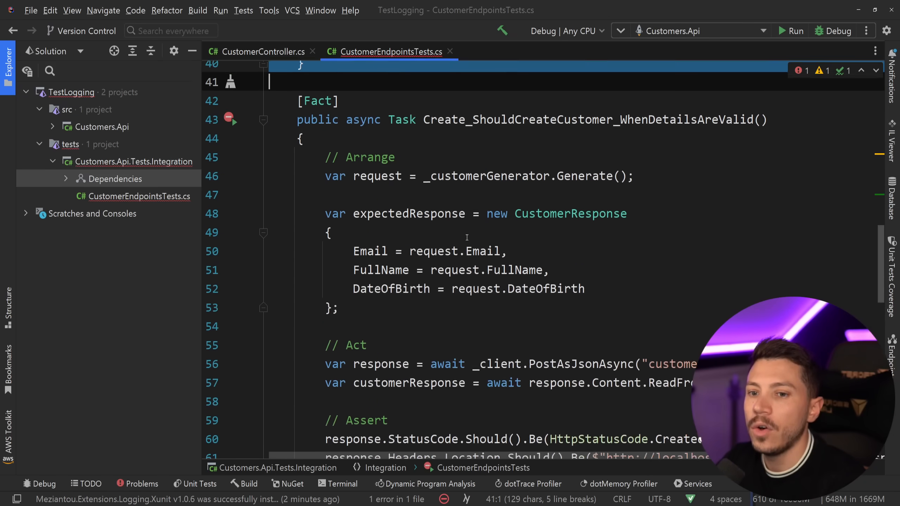
scroll(down, 3)
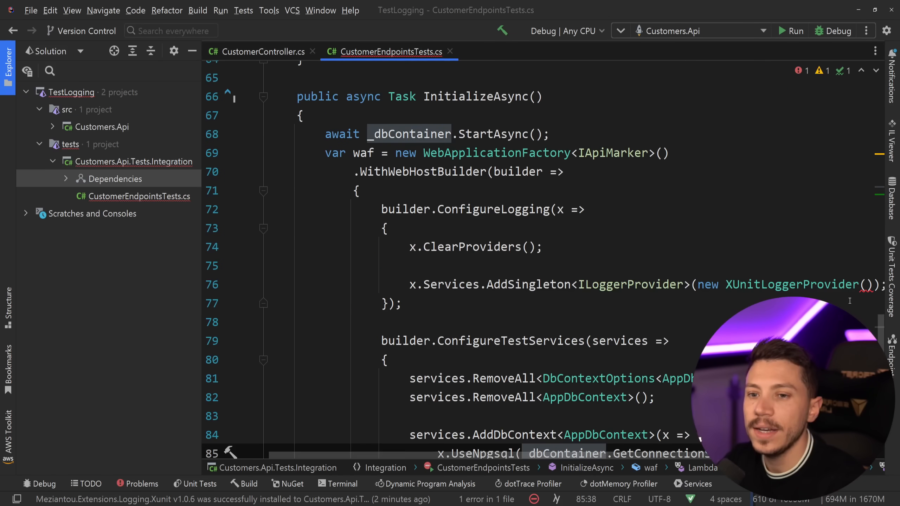
text(_testOutputHelper)
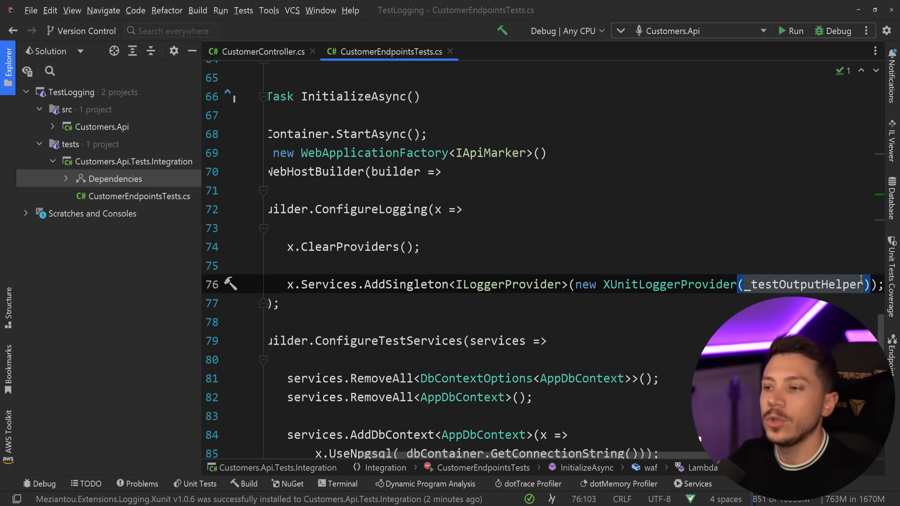
click(200, 483)
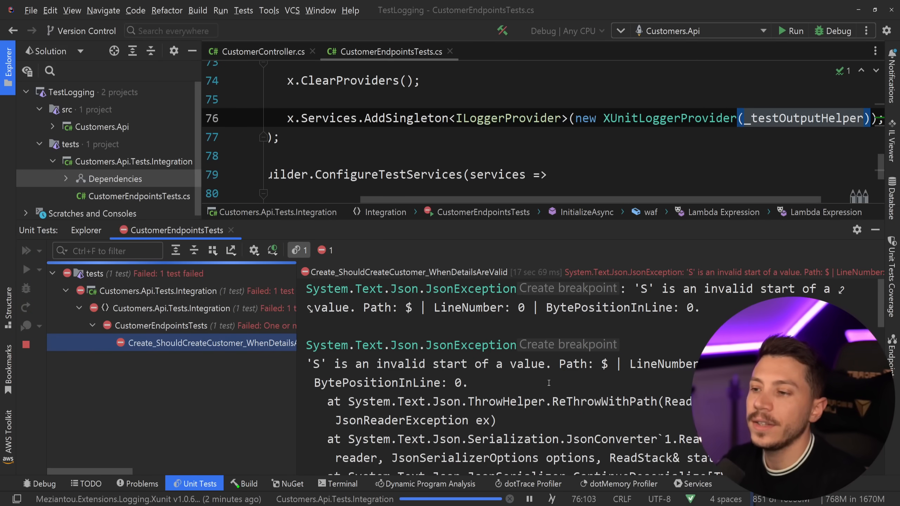
Enlarge the test output panel and read through the database logs and Boom stack trace
click(25, 270)
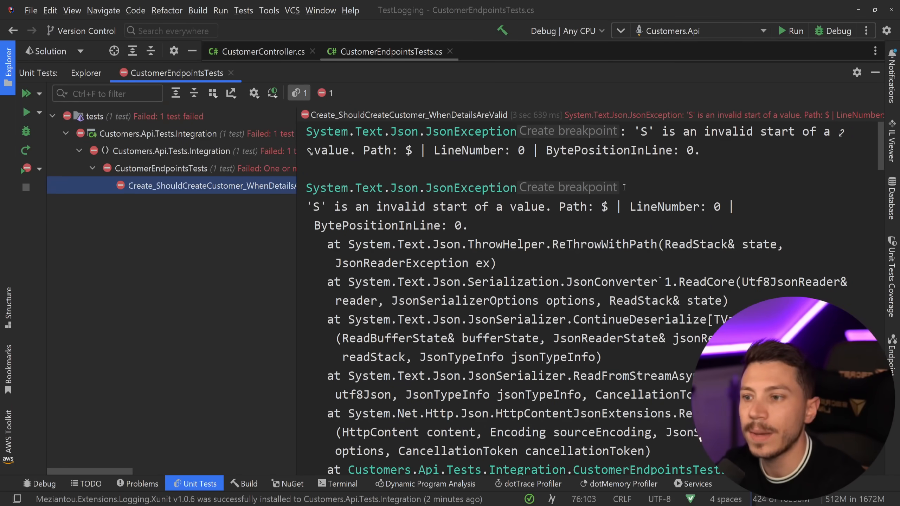
scroll(down, 3)
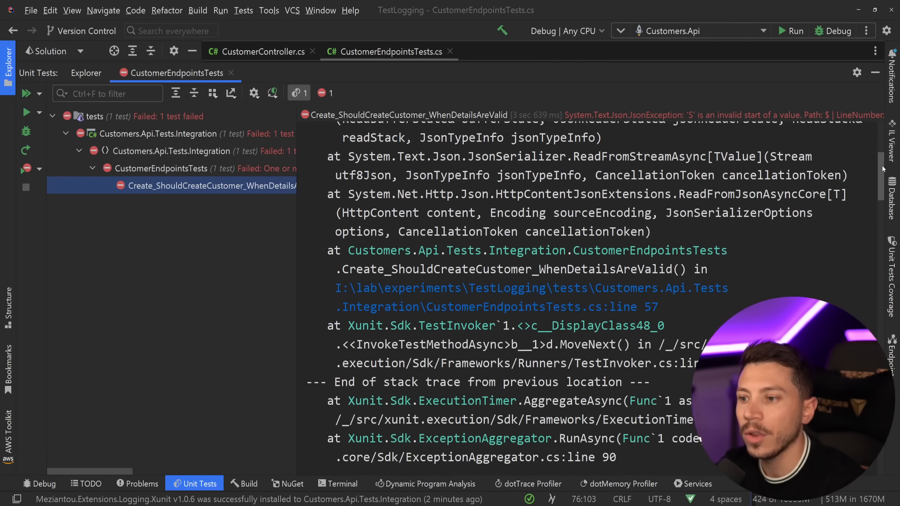
scroll(up, 3)
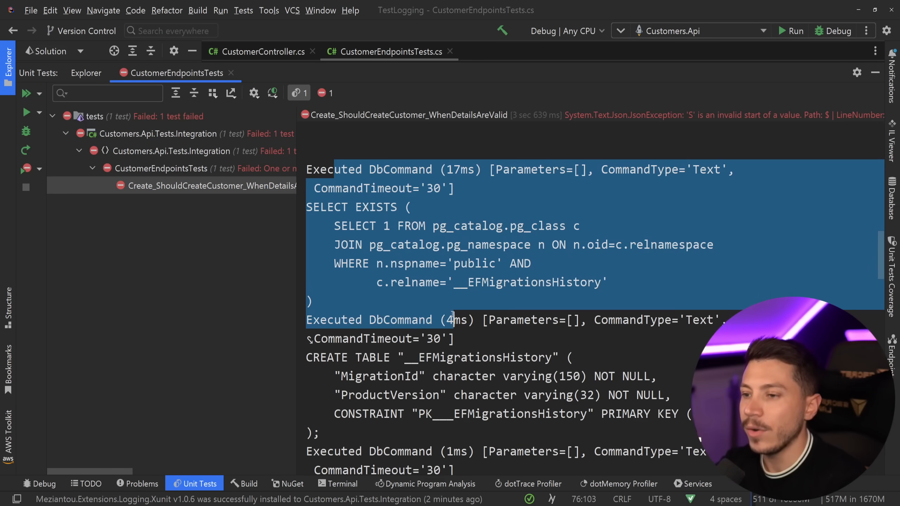
scroll(down, 3)
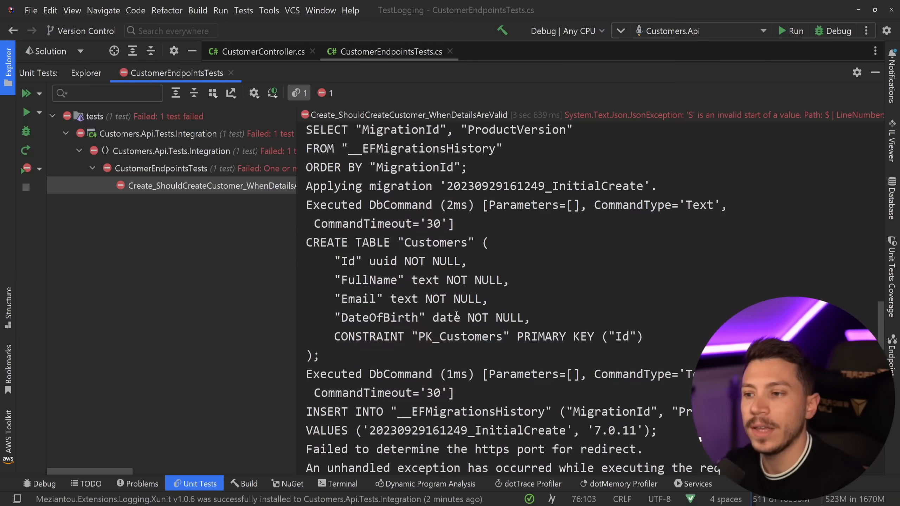
scroll(down, 3)
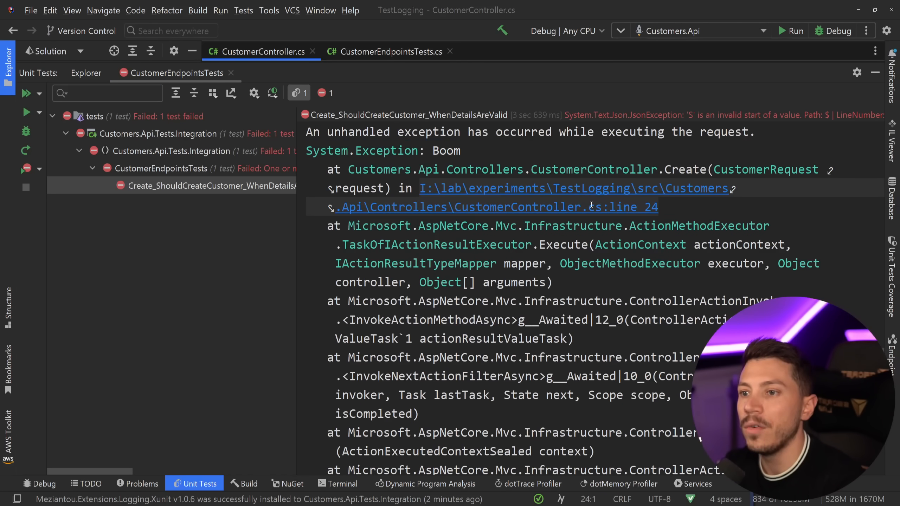
Jump from the stack trace to the CustomerController line that throws Boom
click(497, 207)
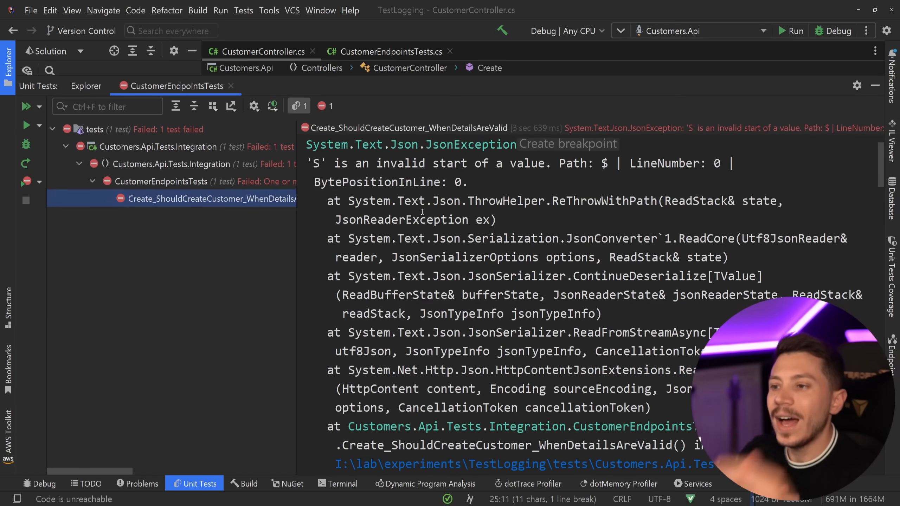
scroll(up, 3)
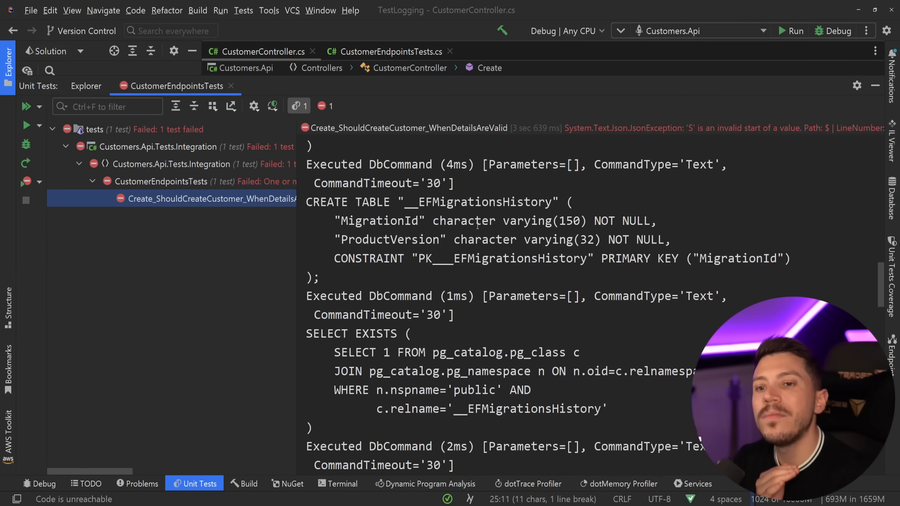
scroll(down, 3)
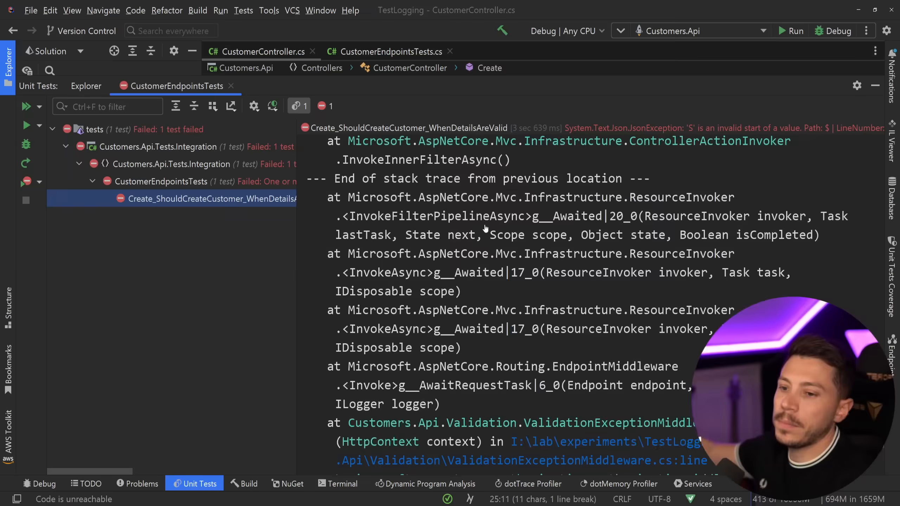
scroll(down, 3)
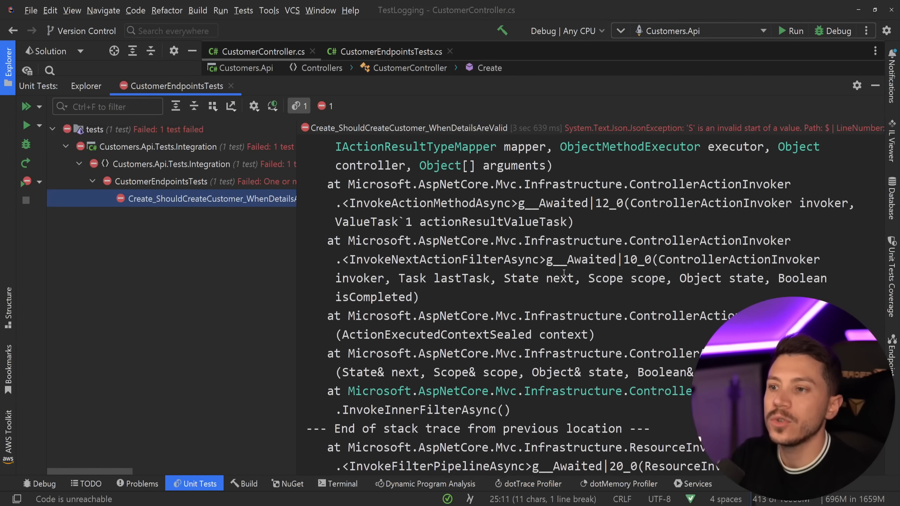
scroll(up, 3)
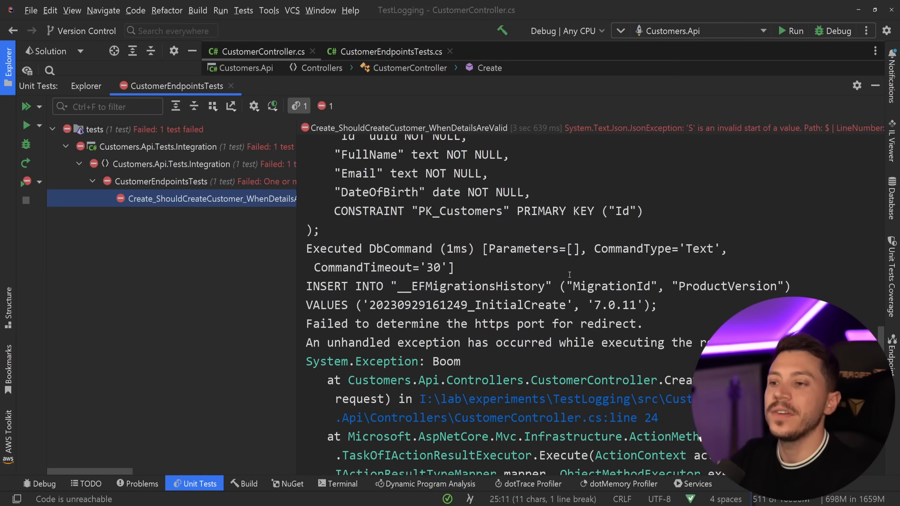
scroll(down, 3)
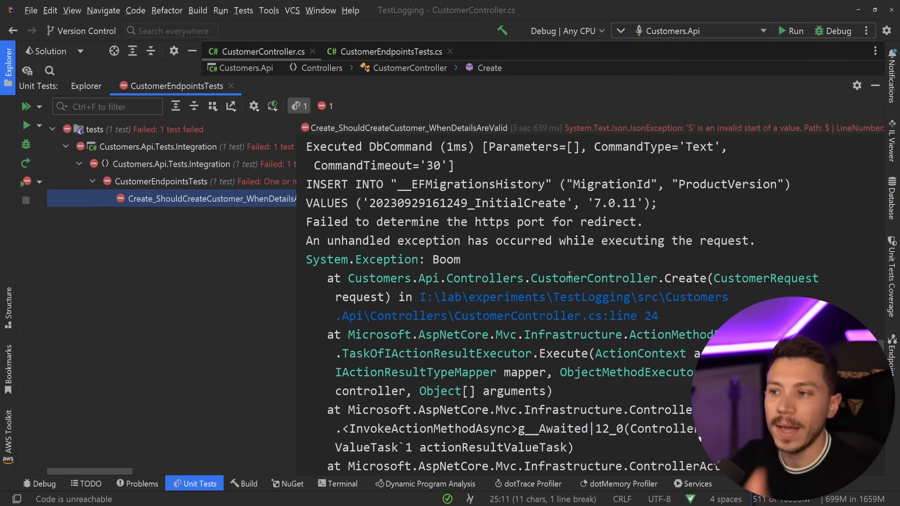
click(86, 86)
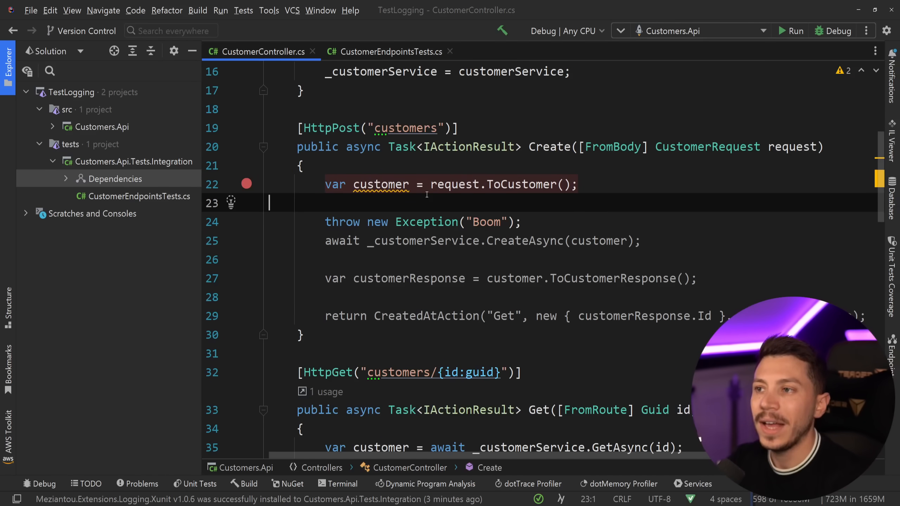
In CustomerEndpointsTests.cs, add x.SetMinimumLevel(LogLevel.Warning) right after x.ClearProviders()
click(389, 52)
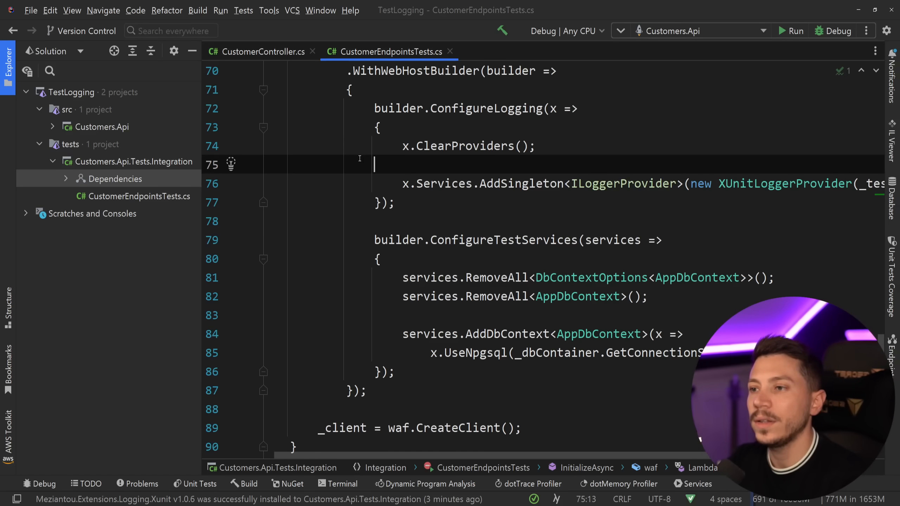
text(x.)
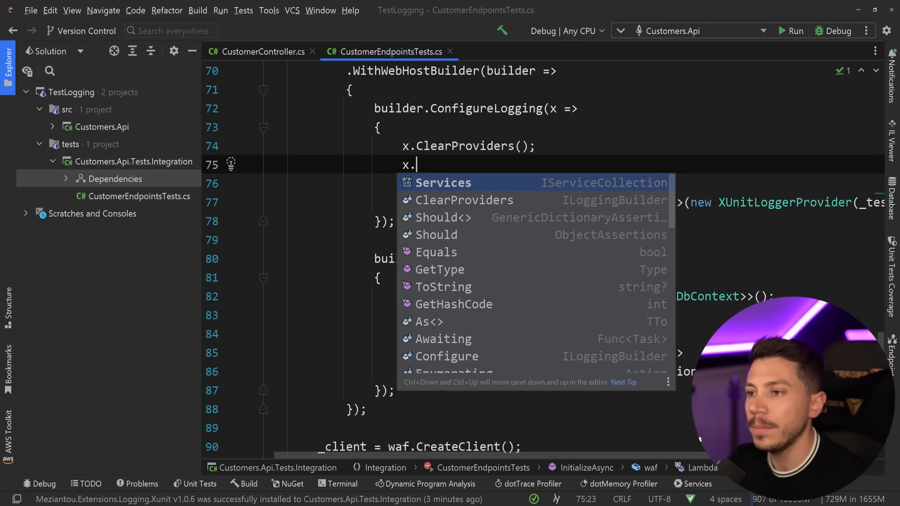
text(MinimumLevel()
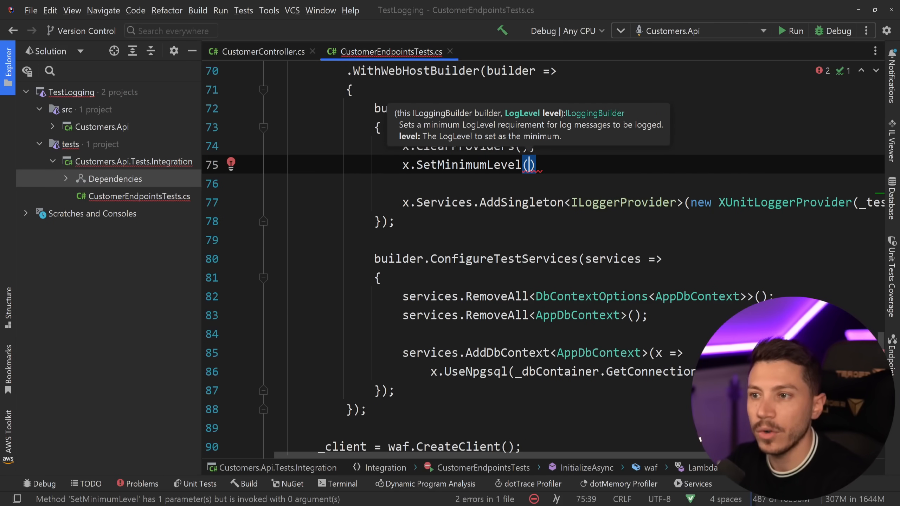
text(LogLevel.Warning)
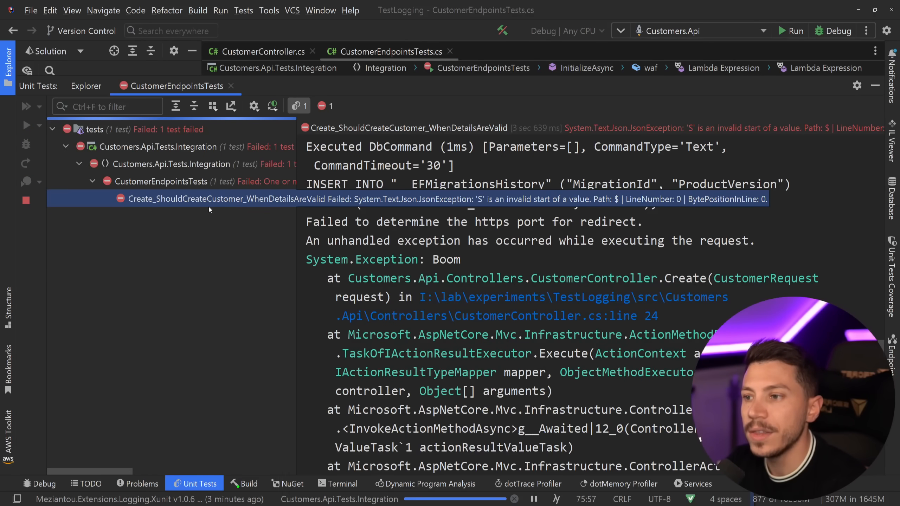
scroll(down, 3)
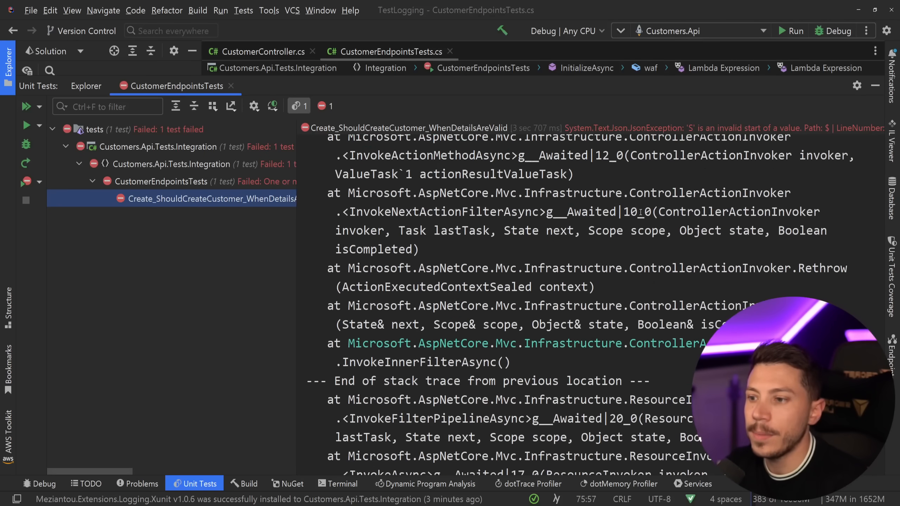
scroll(down, 3)
text(x./)
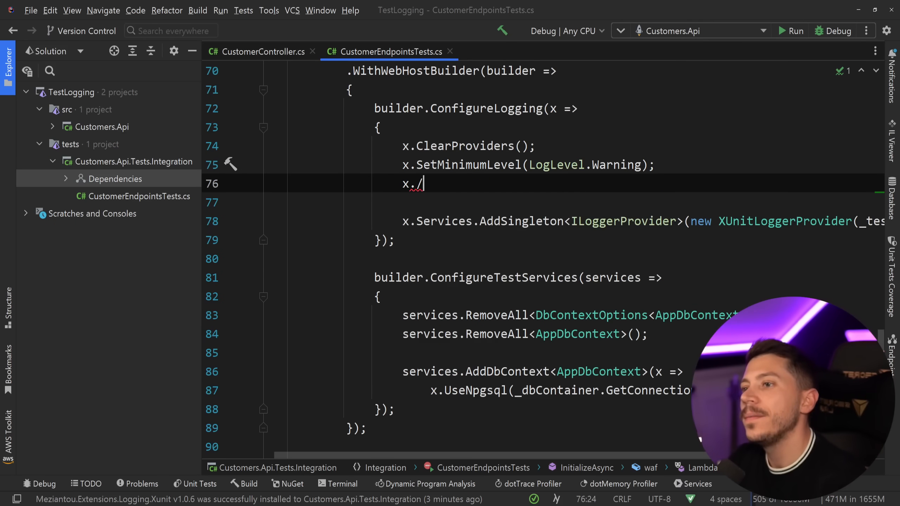
Add x.AddFilter(_ => true) and change the minimum level to LogLevel.Debug
text(Filter(+)
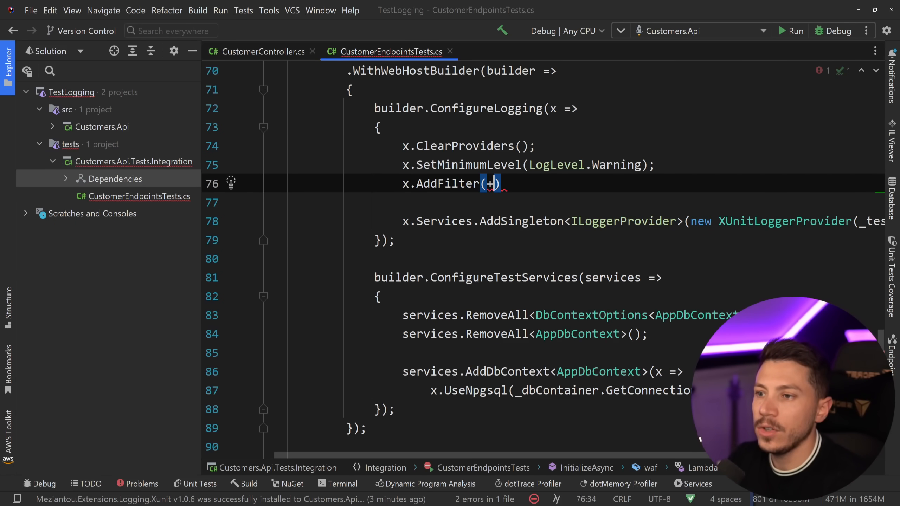
text(_ => true)
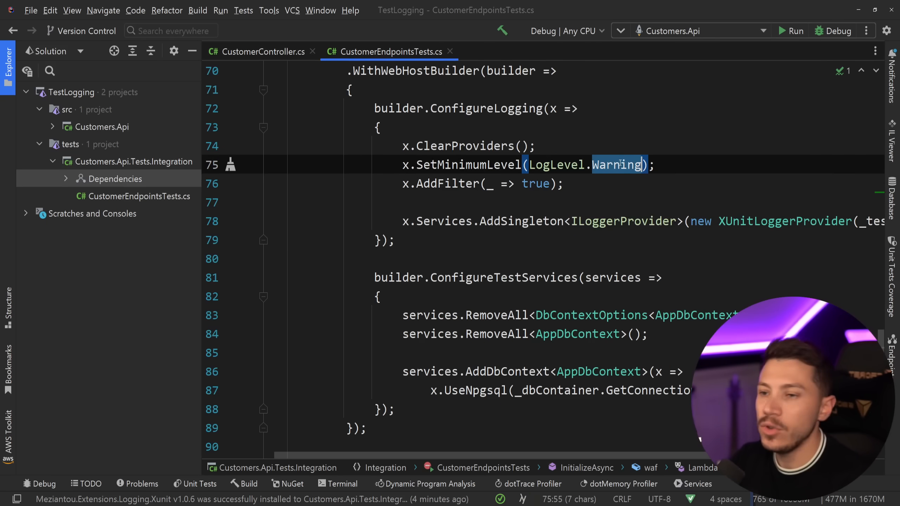
text(Debug)
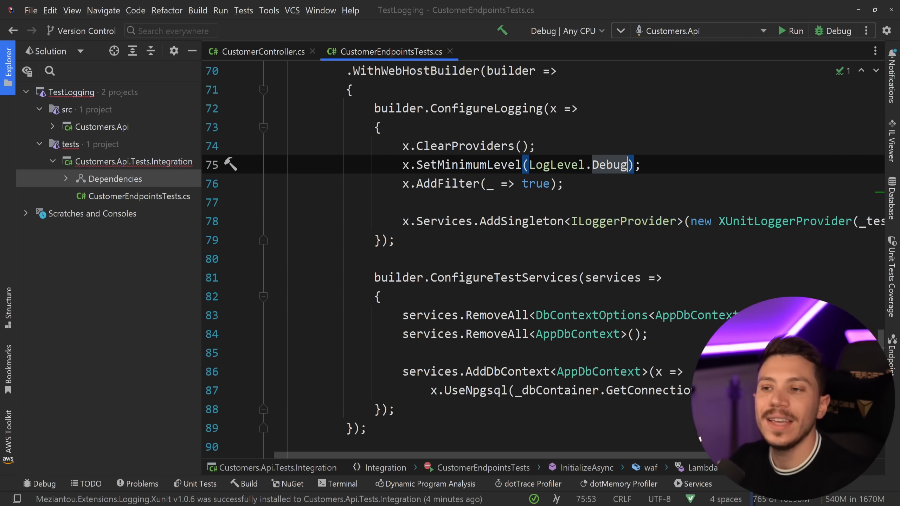
text(Trace)
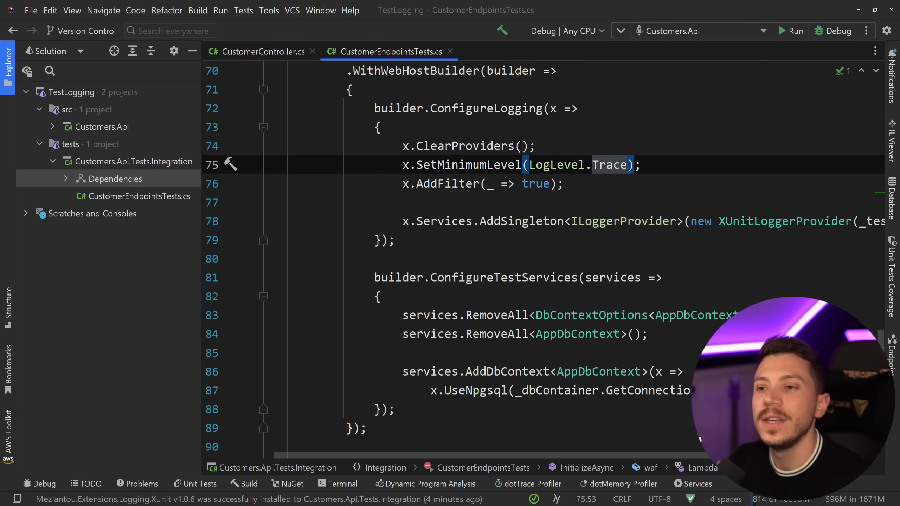
text(Debug)
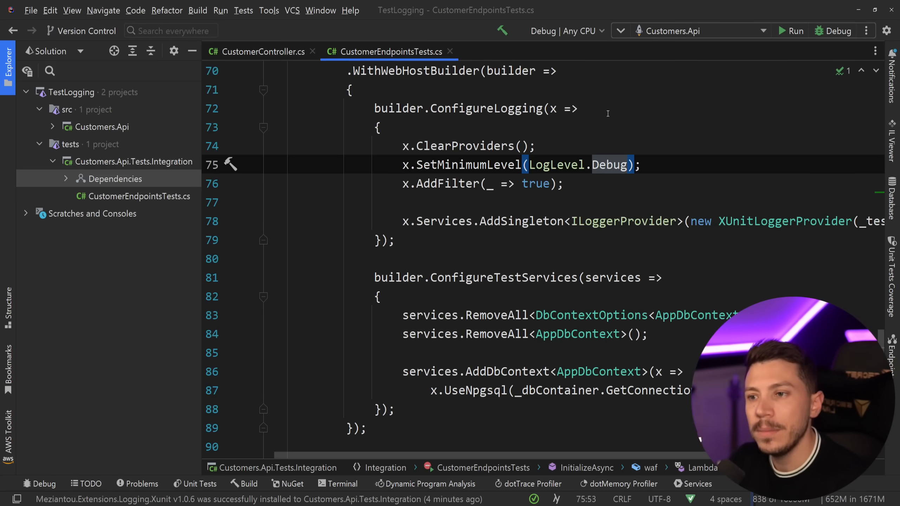
click(564, 183)
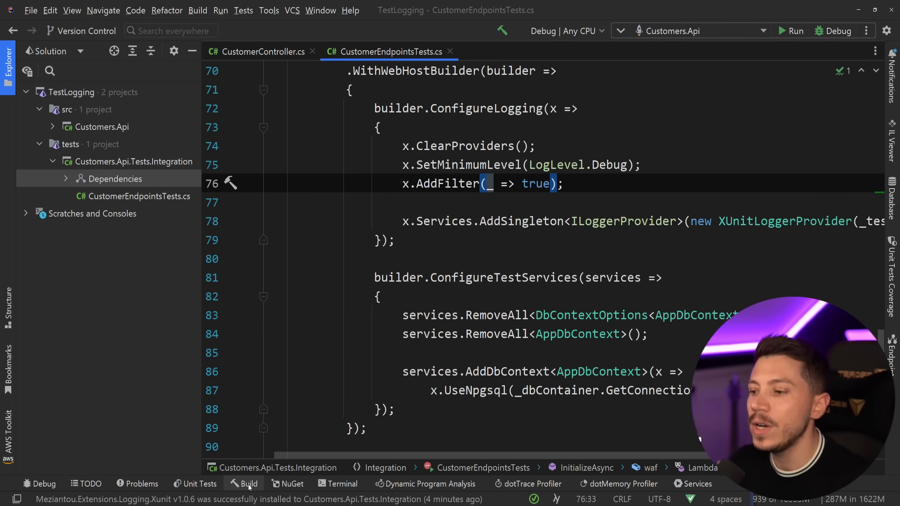
Build the solution and rerun Create_ShouldCreateCustomer, which still fails with JsonReaderException
click(243, 484)
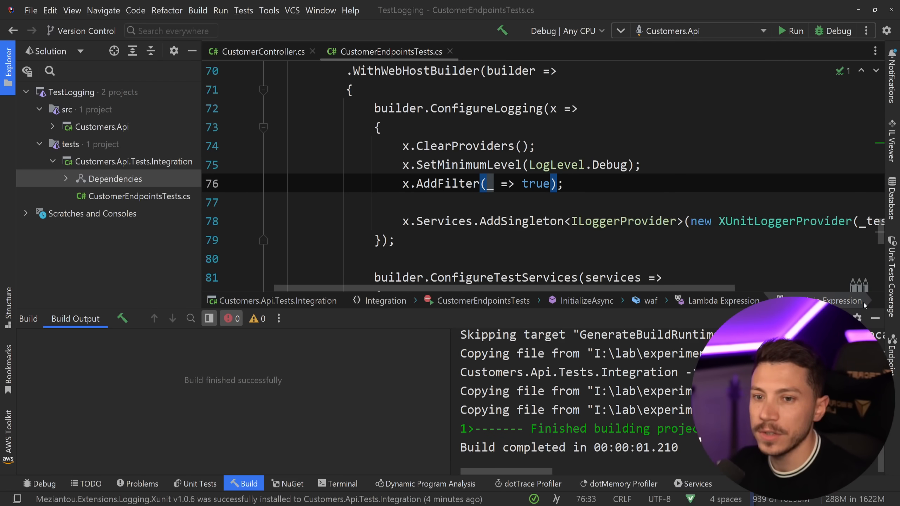
scroll(up, 3)
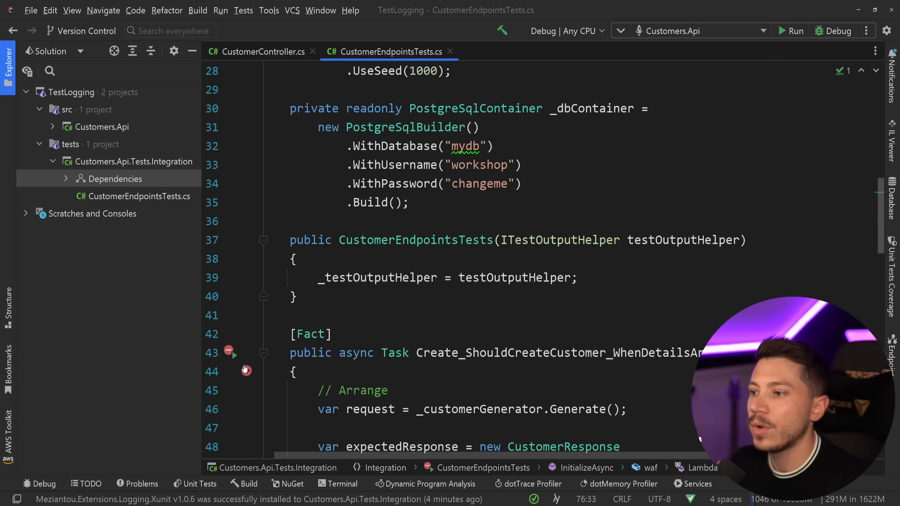
scroll(down, 3)
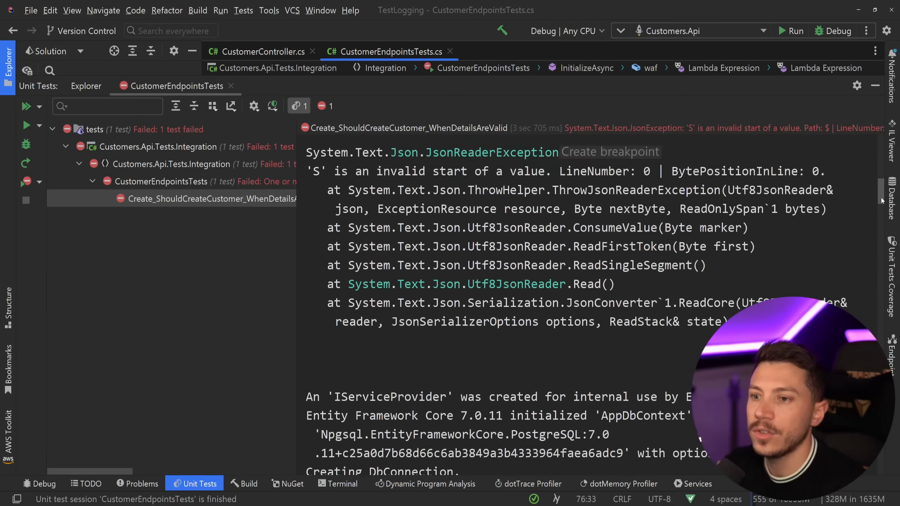
Scroll through the verbose Entity Framework debug logs, then switch back to CustomerController.cs
scroll(down, 3)
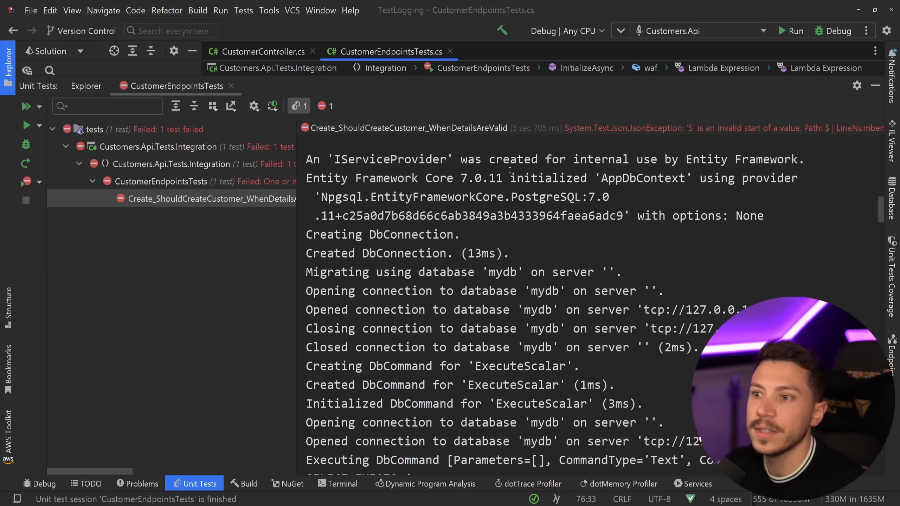
scroll(down, 3)
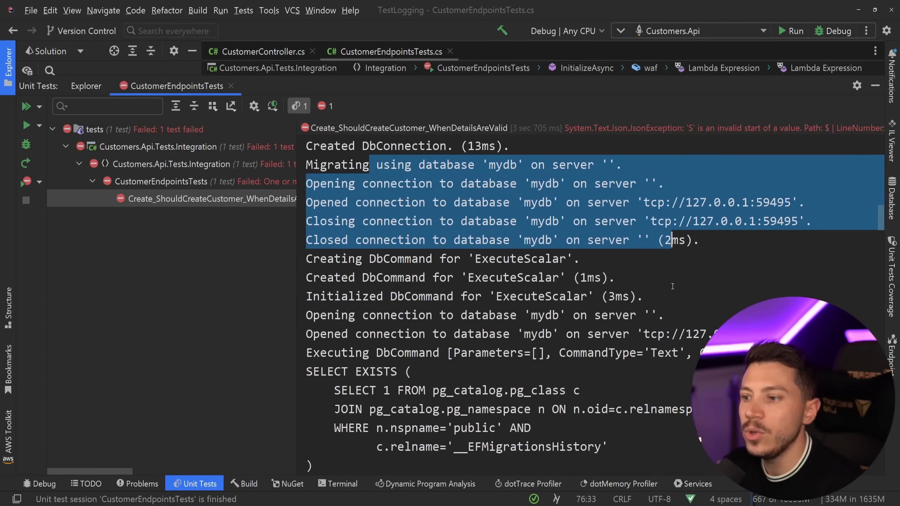
scroll(down, 3)
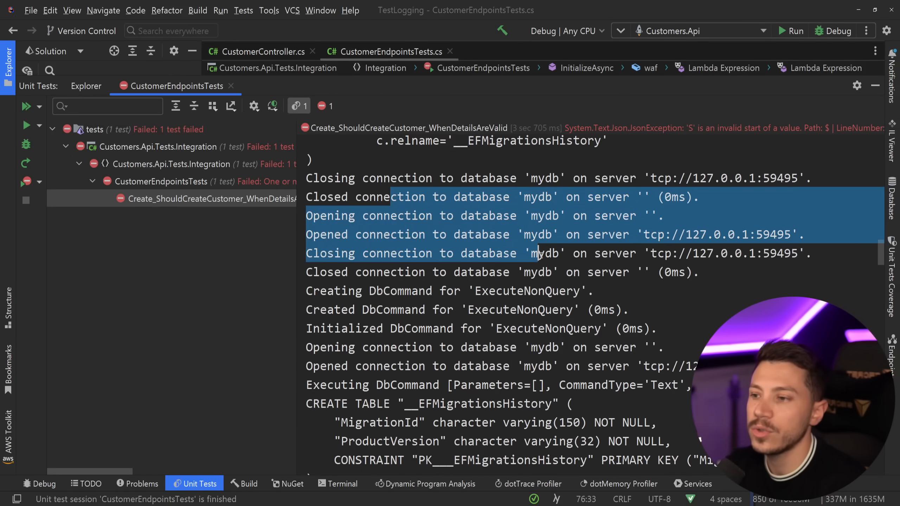
scroll(down, 3)
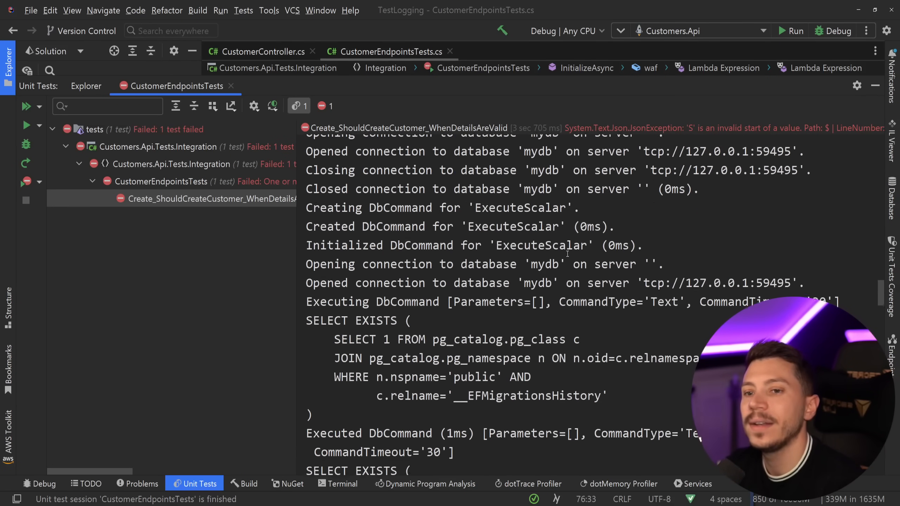
scroll(down, 3)
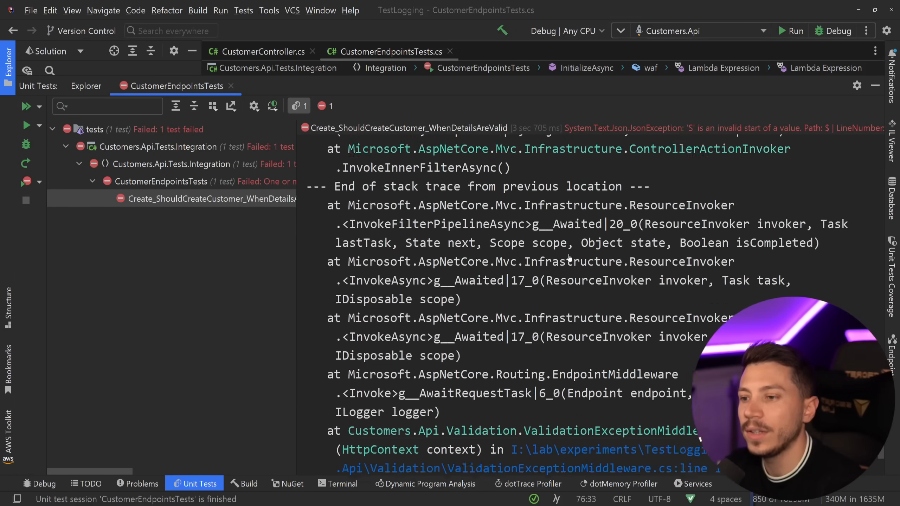
scroll(up, 3)
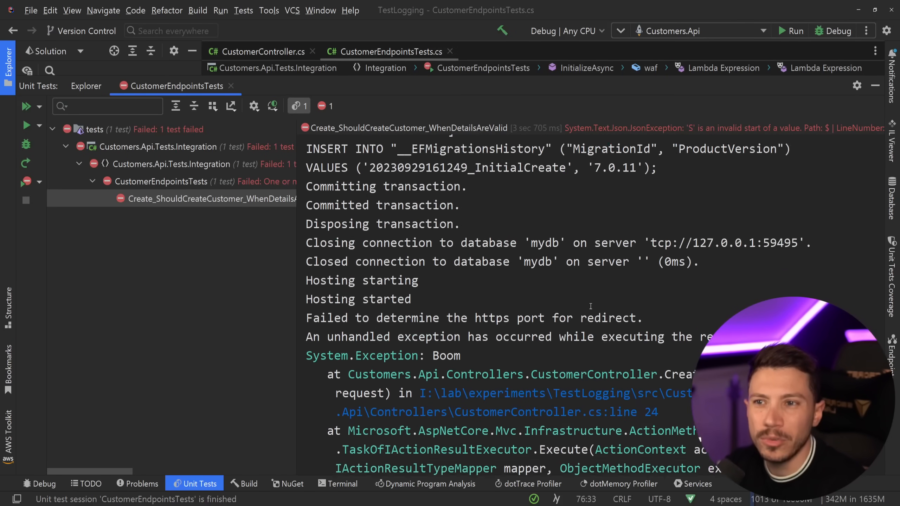
scroll(up, 3)
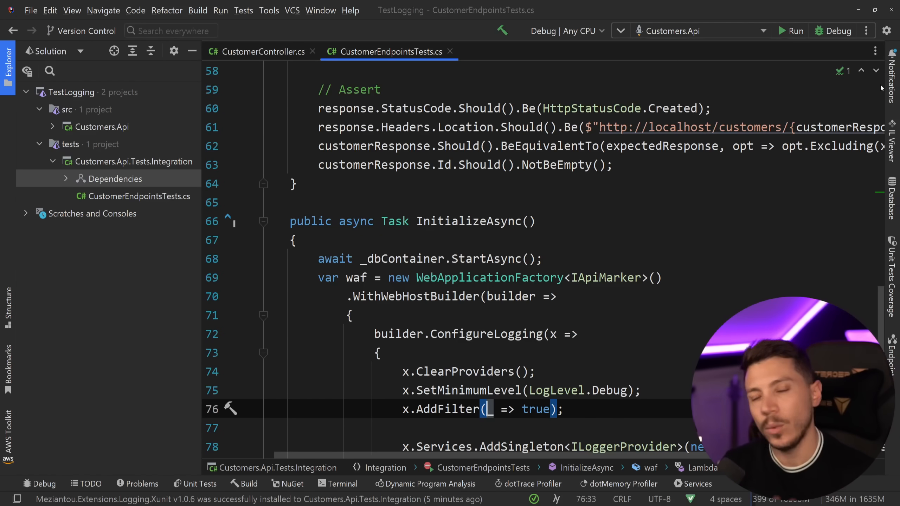
click(261, 52)
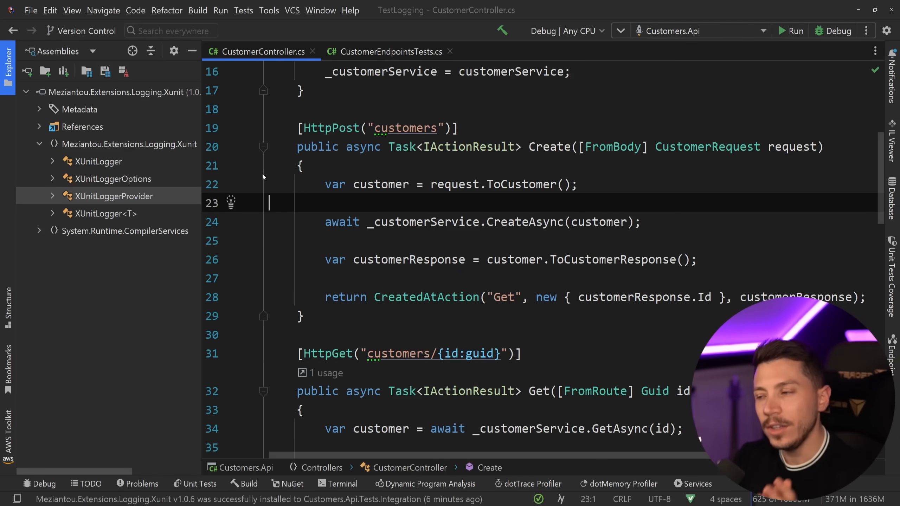